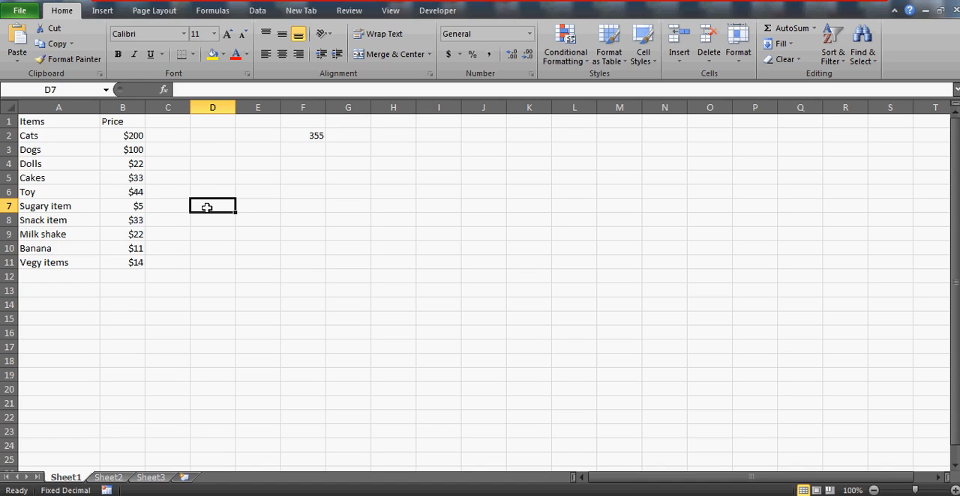
Select the Items heading and the whole price list table to view it.
{"action": "left_click", "coordinate": [58, 135]}
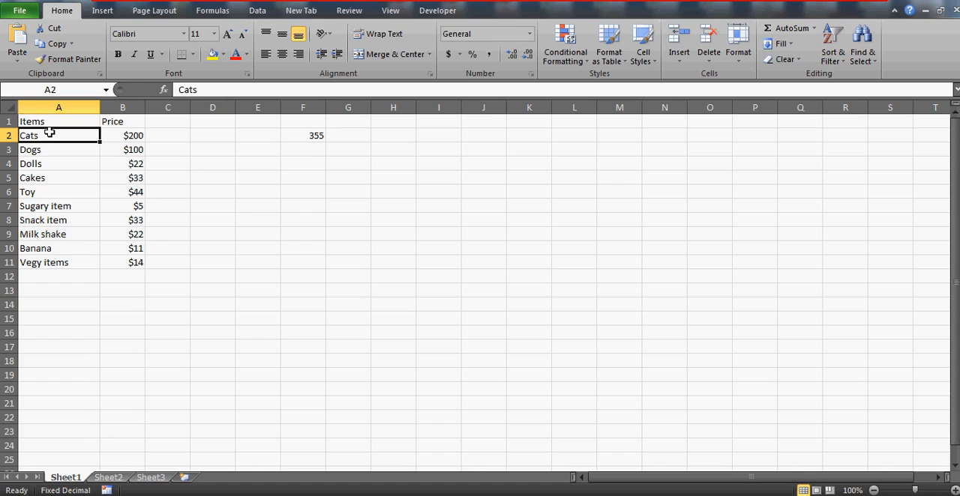
{"action": "left_click", "coordinate": [58, 121]}
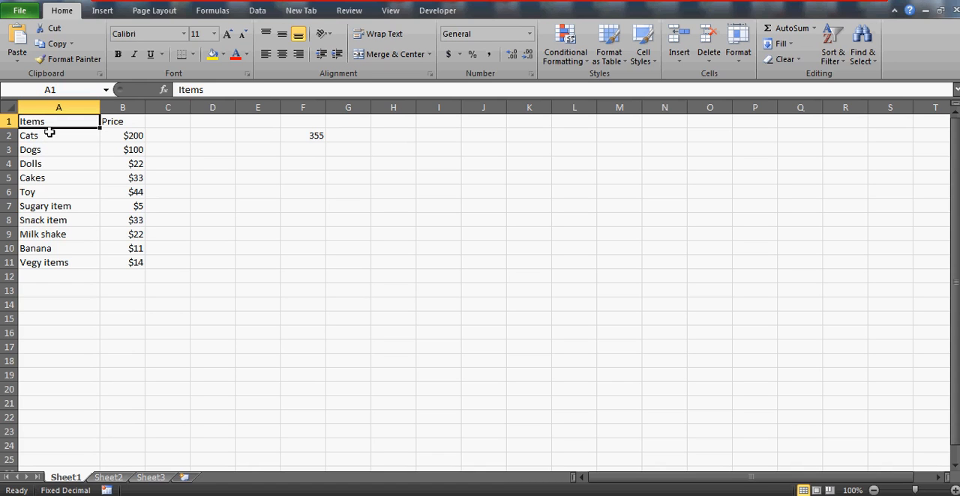
{"action": "left_click_drag", "start_coordinate": [58, 121], "coordinate": [123, 263]}
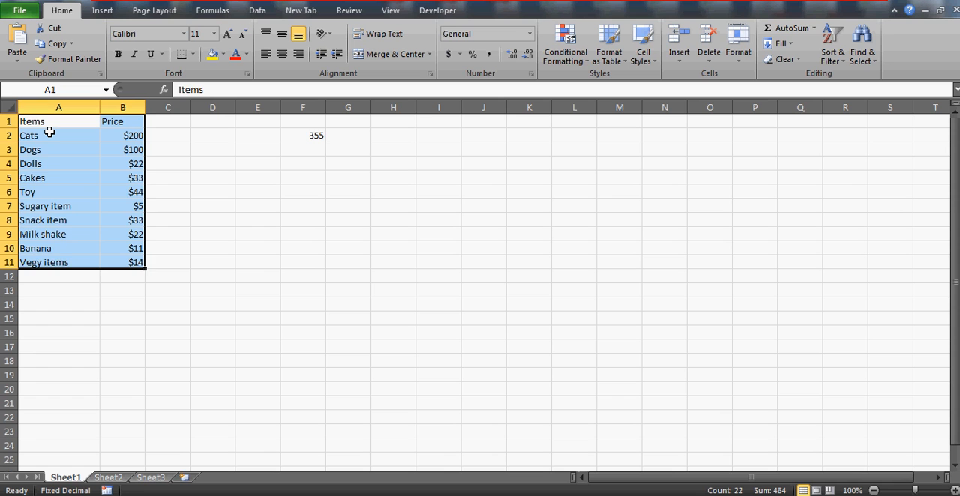
{"action": "left_click", "coordinate": [59, 121]}
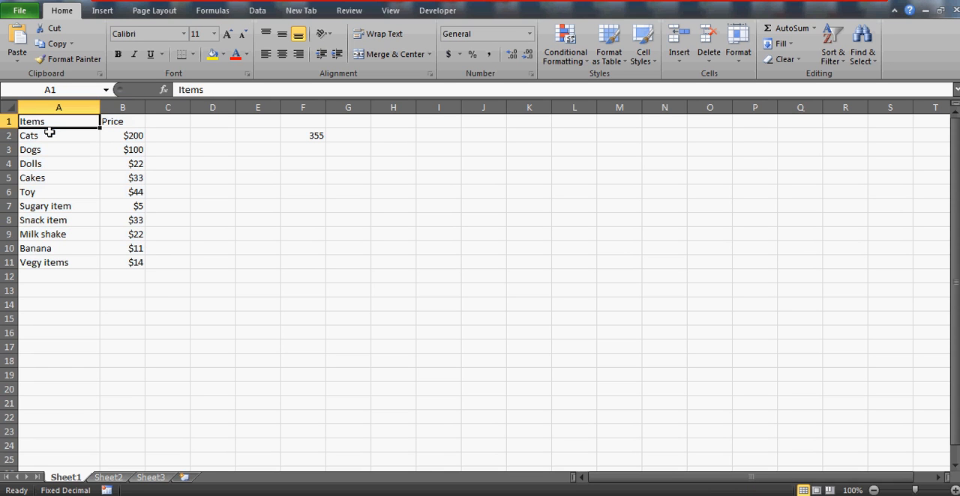
{"action": "left_click_drag", "start_coordinate": [31, 120], "coordinate": [135, 263]}
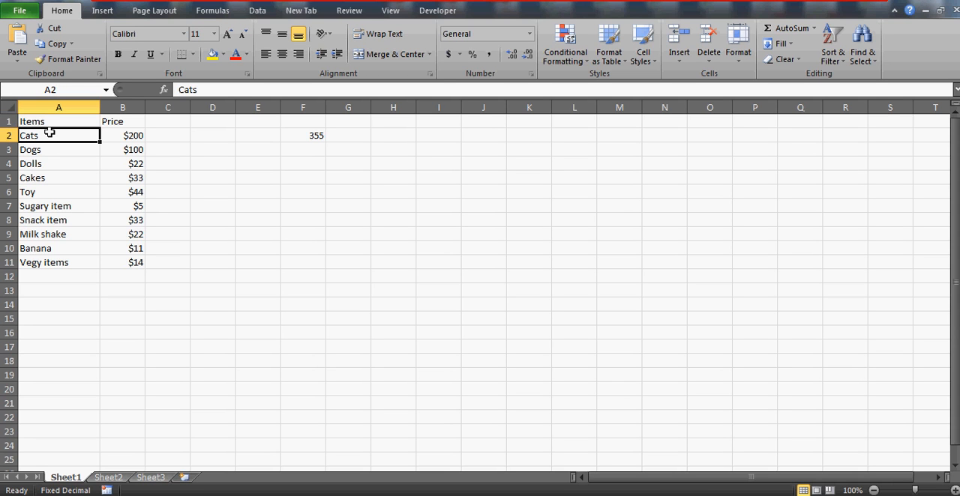
Point out individual items such as Cats, Dogs, Dolls and Sugary, and the Cats price.
{"action": "left_click", "coordinate": [30, 149]}
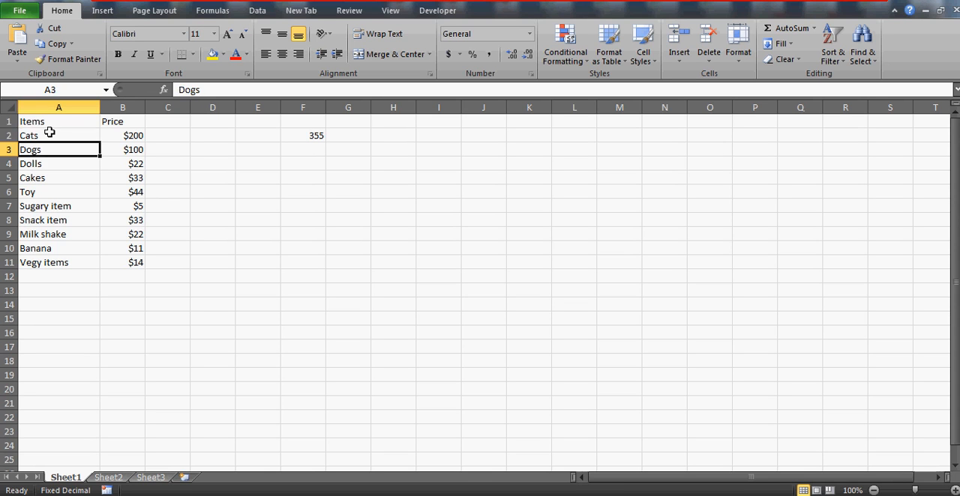
{"action": "left_click", "coordinate": [58, 135]}
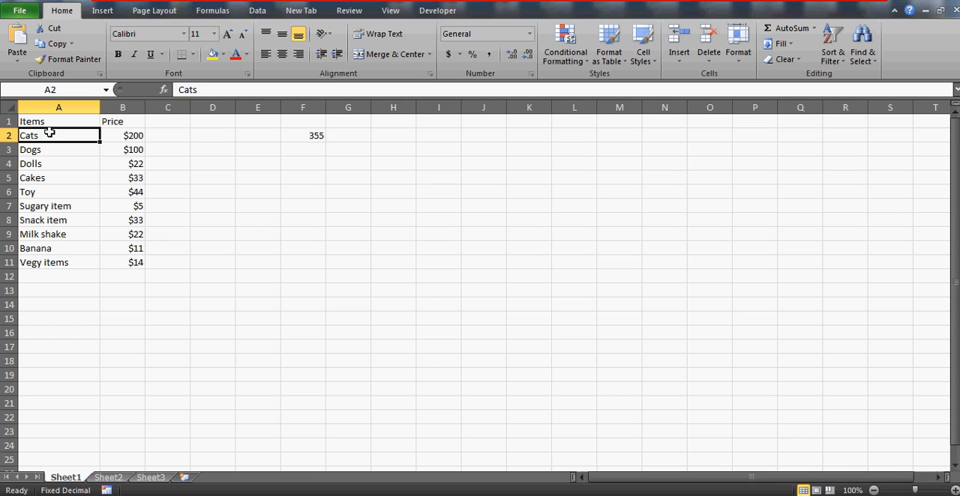
{"action": "left_click", "coordinate": [58, 121]}
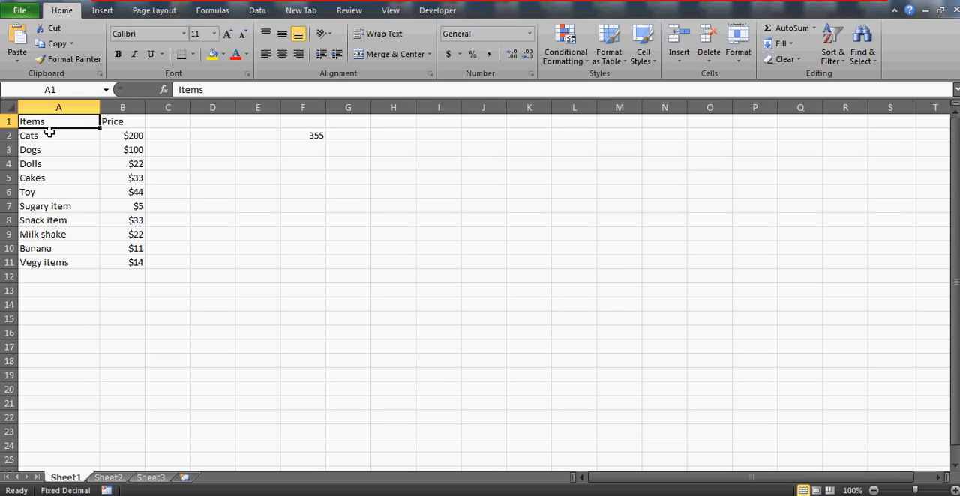
{"action": "left_click_drag", "start_coordinate": [32, 120], "coordinate": [31, 206]}
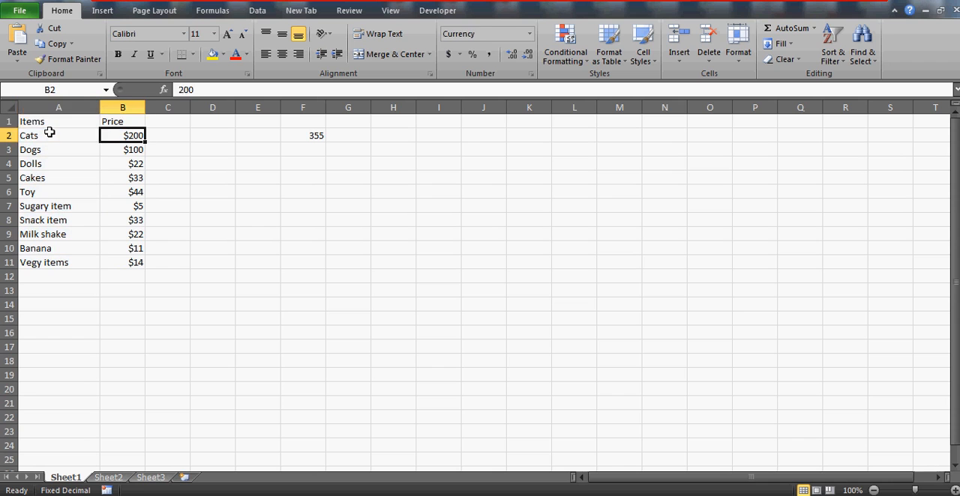
{"action": "left_click", "coordinate": [58, 149]}
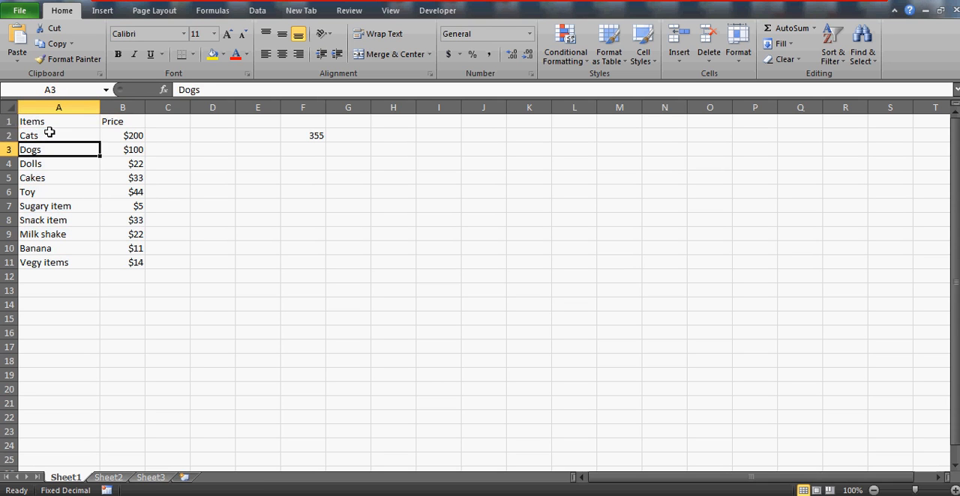
{"action": "left_click", "coordinate": [58, 135]}
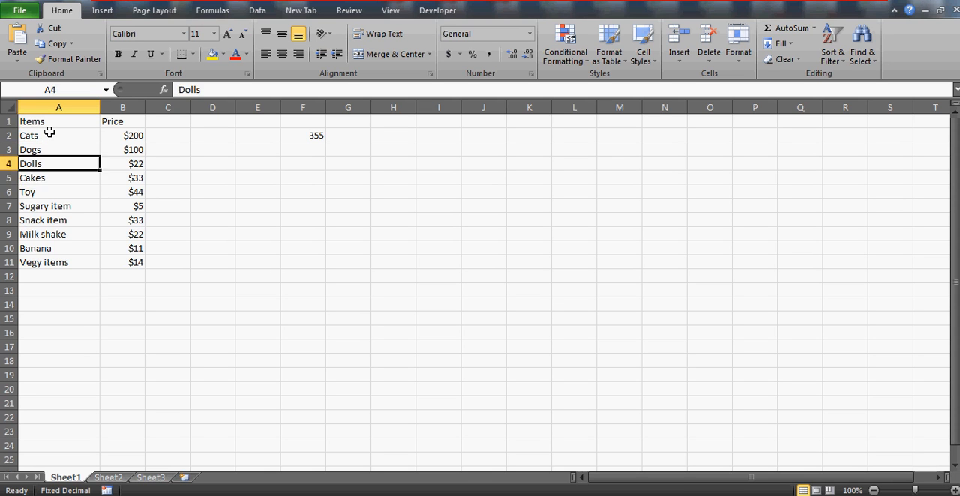
{"action": "left_click", "coordinate": [45, 207]}
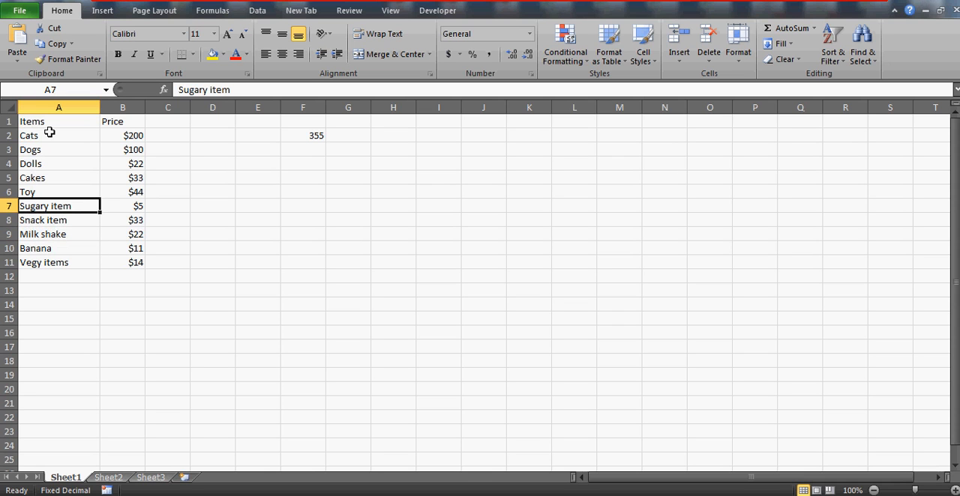
{"action": "left_click", "coordinate": [59, 136]}
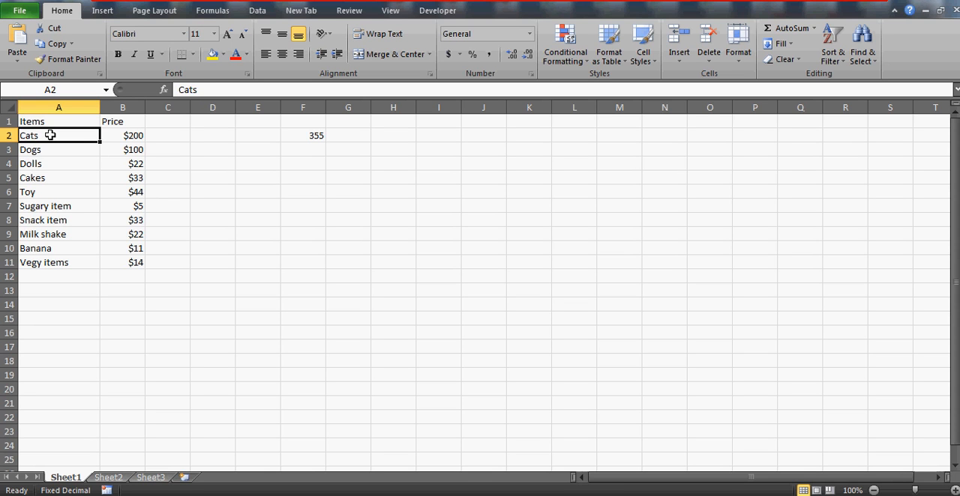
{"action": "left_click", "coordinate": [122, 135]}
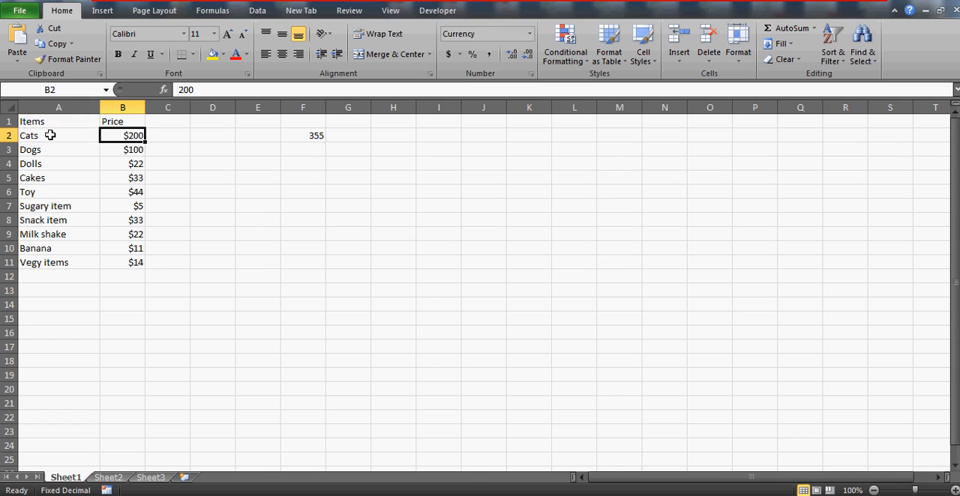
{"action": "left_click", "coordinate": [348, 178]}
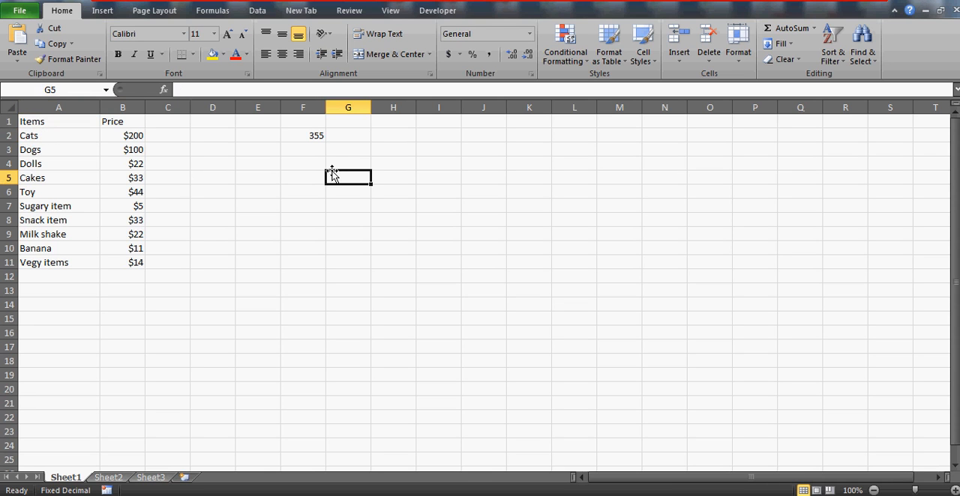
Enter * in F5, the note 'any characters' in G5, and 'all' in H5.
{"action": "left_click", "coordinate": [303, 178]}
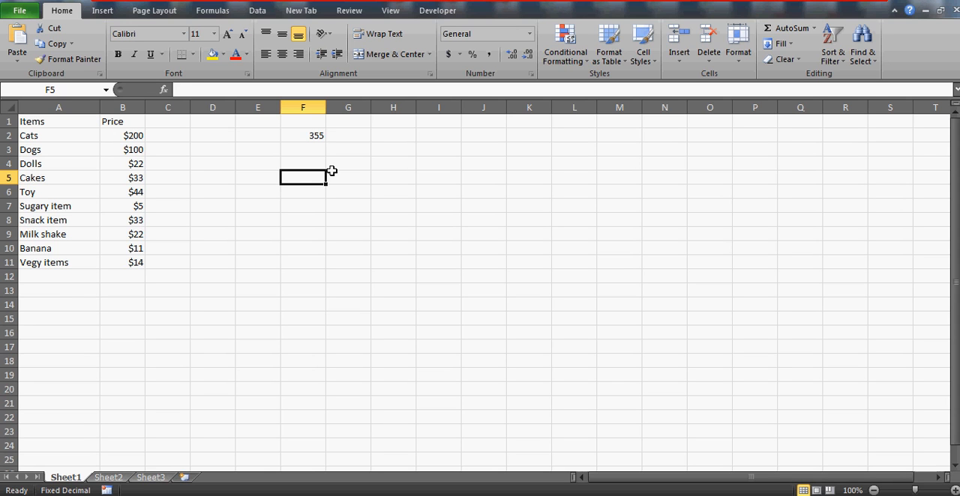
{"action": "type", "text": "*"}
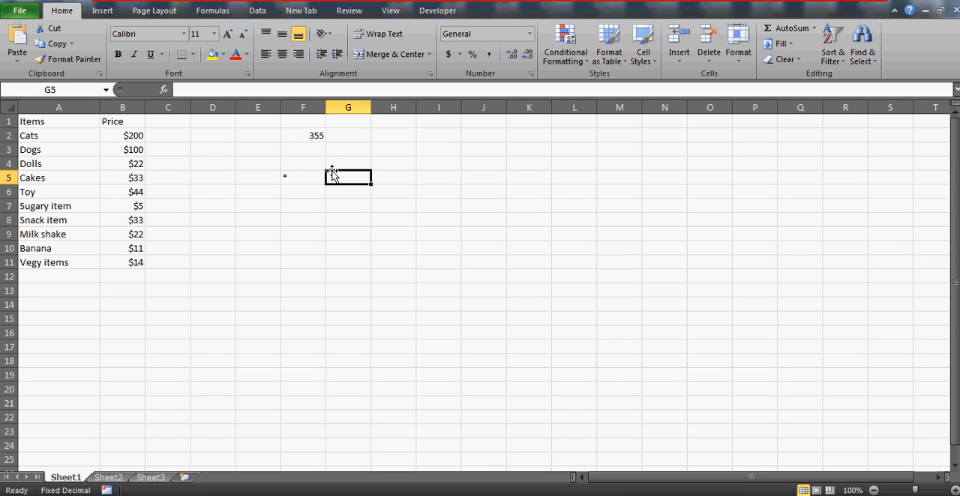
{"action": "type", "text": "an;"}
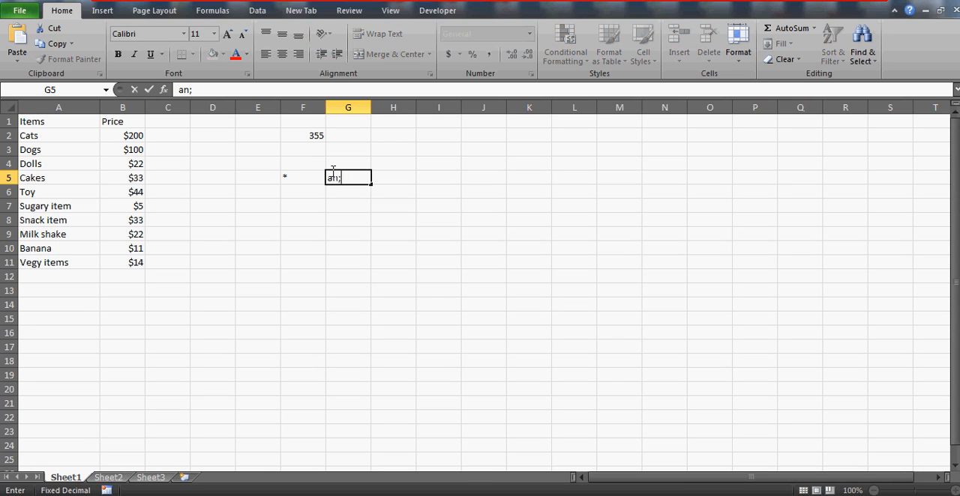
{"action": "type", "text": "any c"}
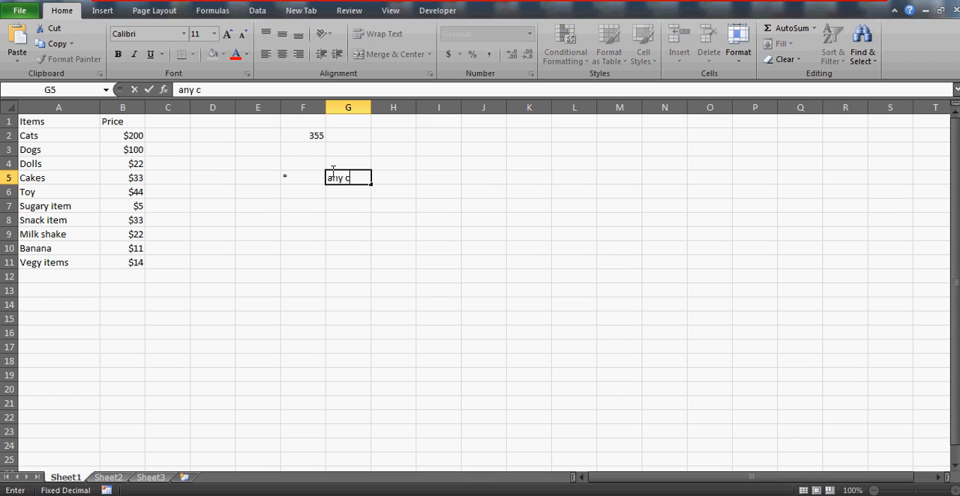
{"action": "type", "text": "haracters"}
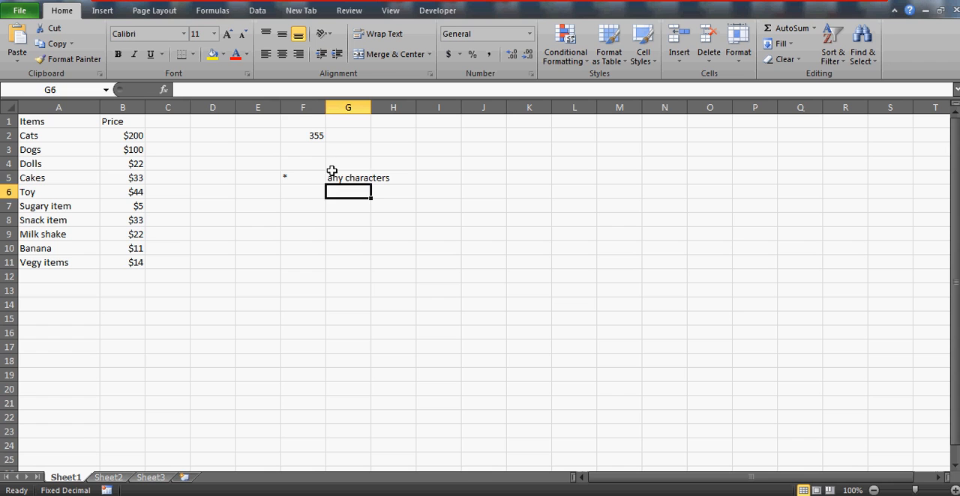
{"action": "left_click", "coordinate": [347, 178]}
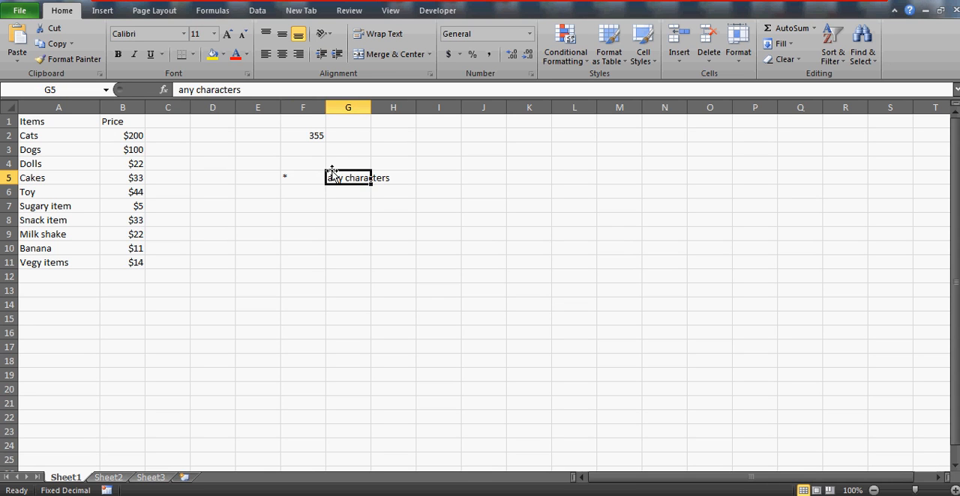
{"action": "left_click", "coordinate": [302, 177]}
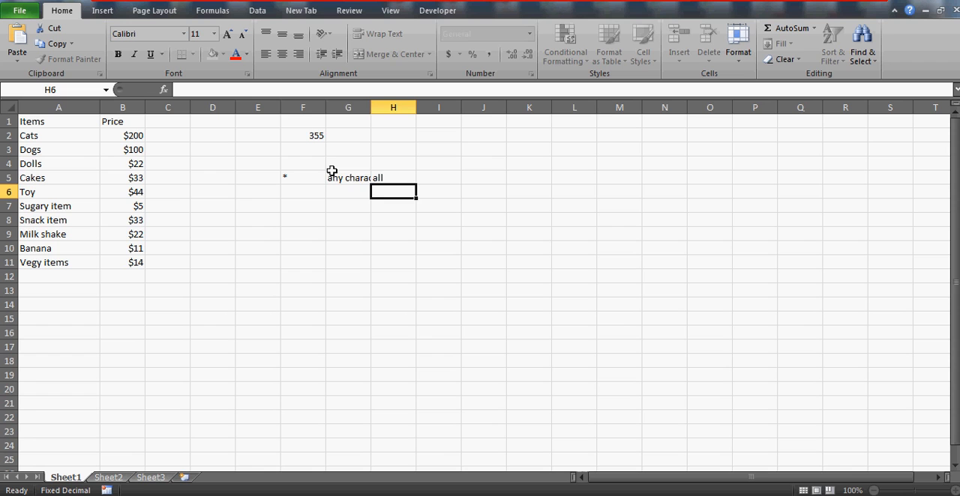
{"action": "left_click", "coordinate": [303, 178]}
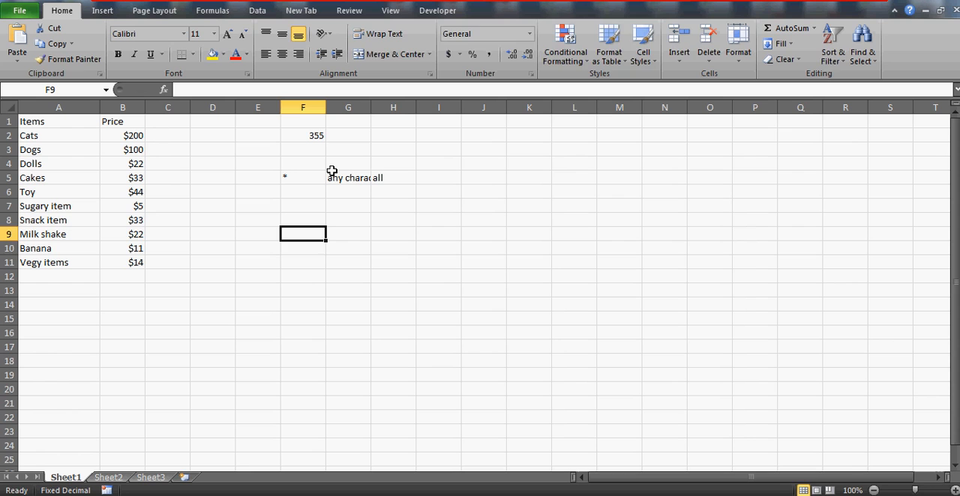
Enter the sample values fsf, then sfs234 and 2432 lower in column F.
{"action": "type", "text": "fsf"}
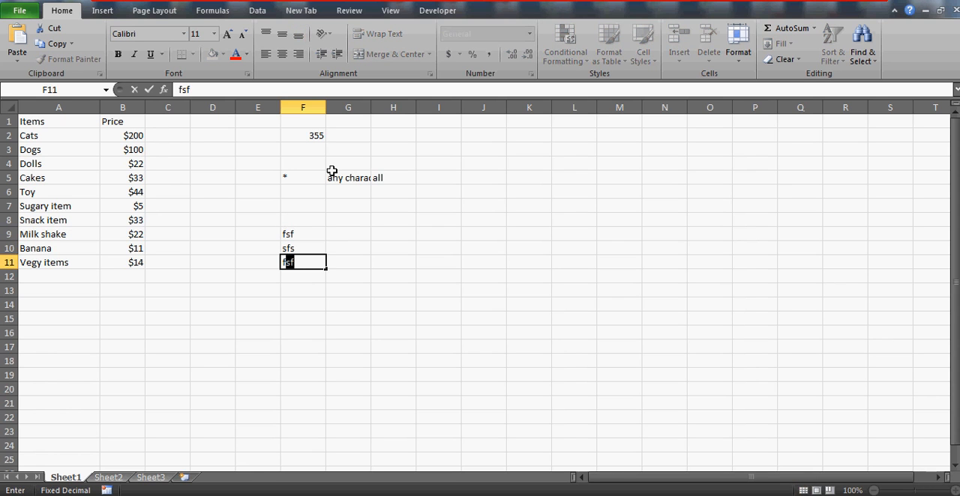
{"action": "left_click", "coordinate": [348, 248]}
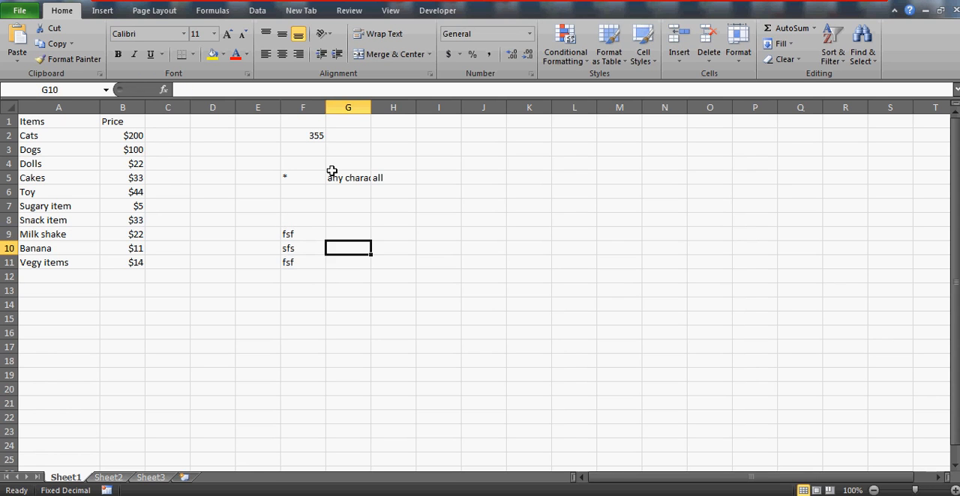
{"action": "type", "text": "sfs234"}
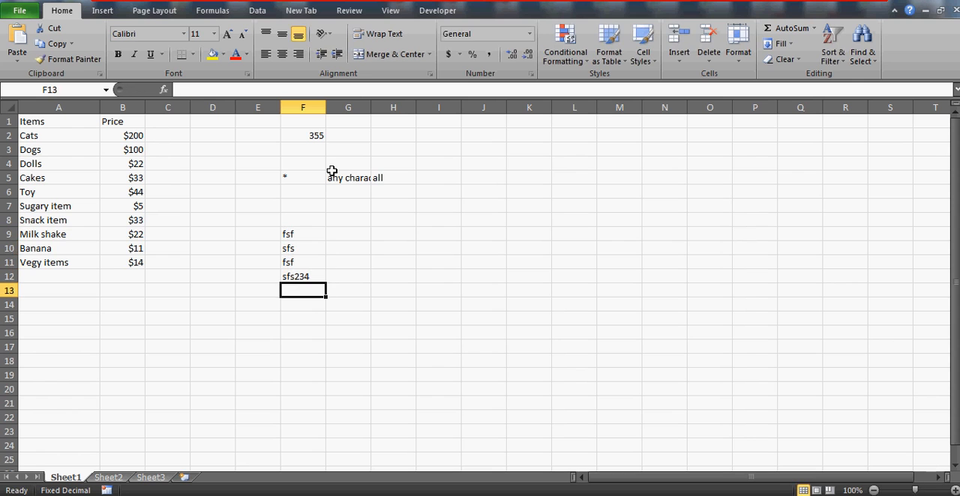
{"action": "type", "text": "2432"}
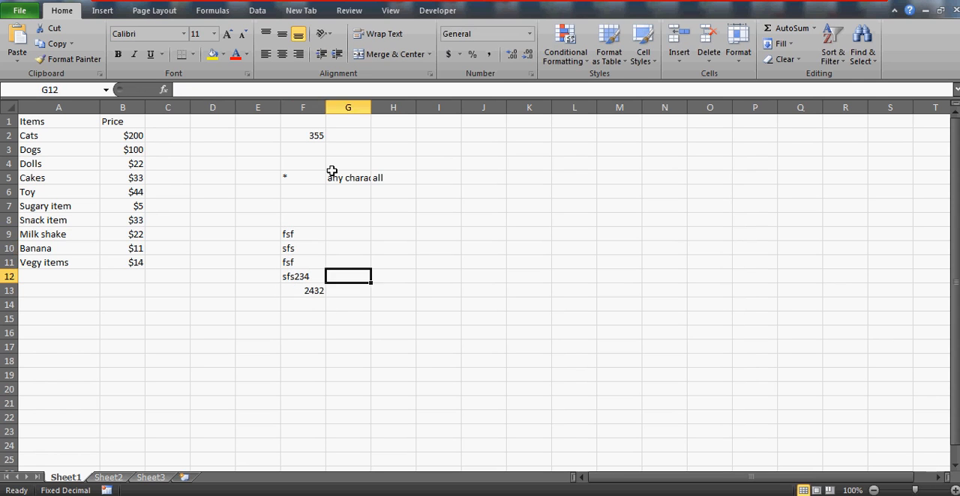
Build =COUNTIF over F9:F13 with a "*" criterion, dismissing the too-few-arguments warning.
{"action": "type", "text": "=cou"}
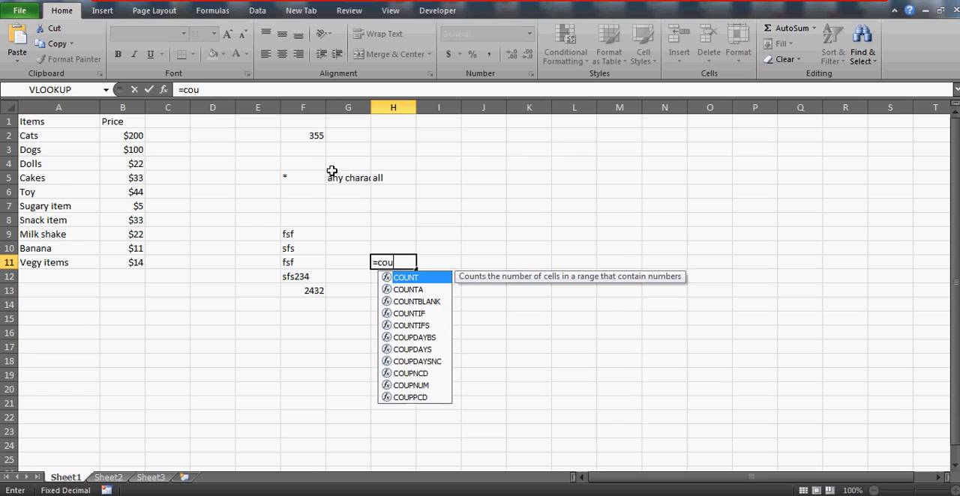
{"action": "type", "text": "tif("}
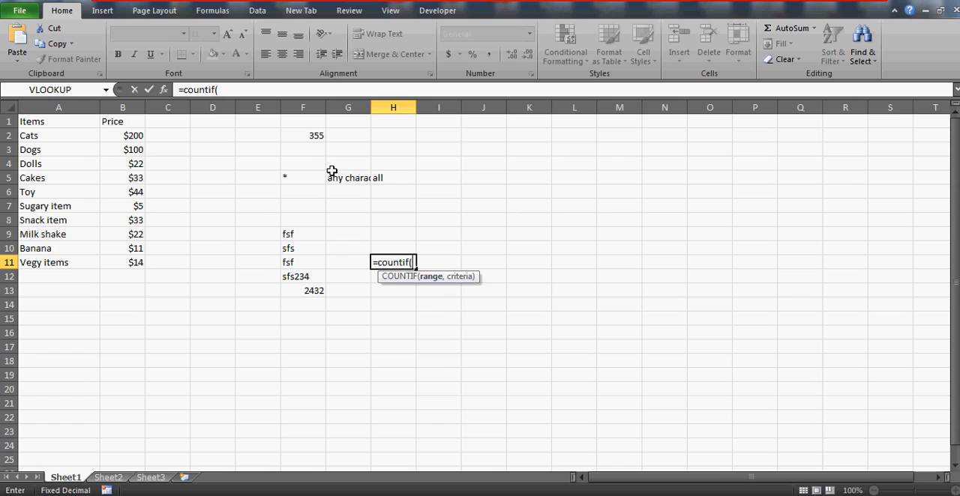
{"action": "left_click_drag", "start_coordinate": [302, 234], "coordinate": [302, 291]}
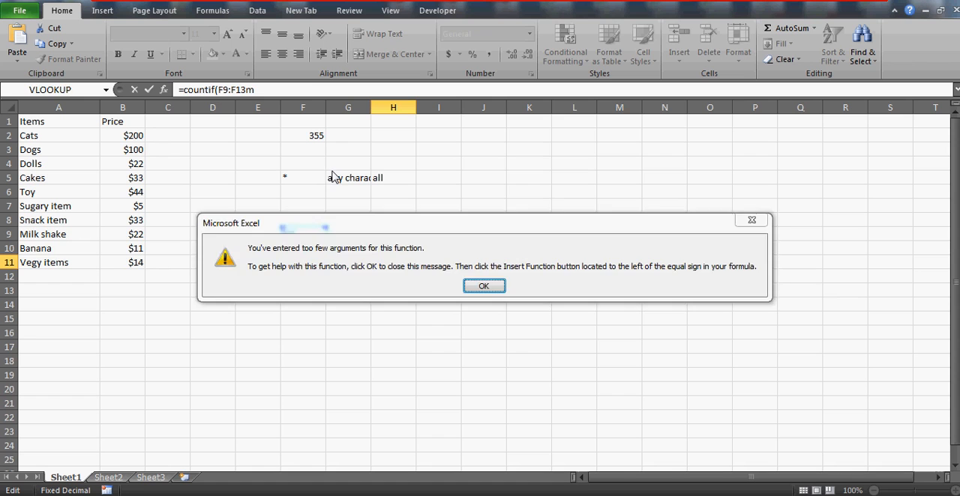
{"action": "left_click", "coordinate": [483, 286]}
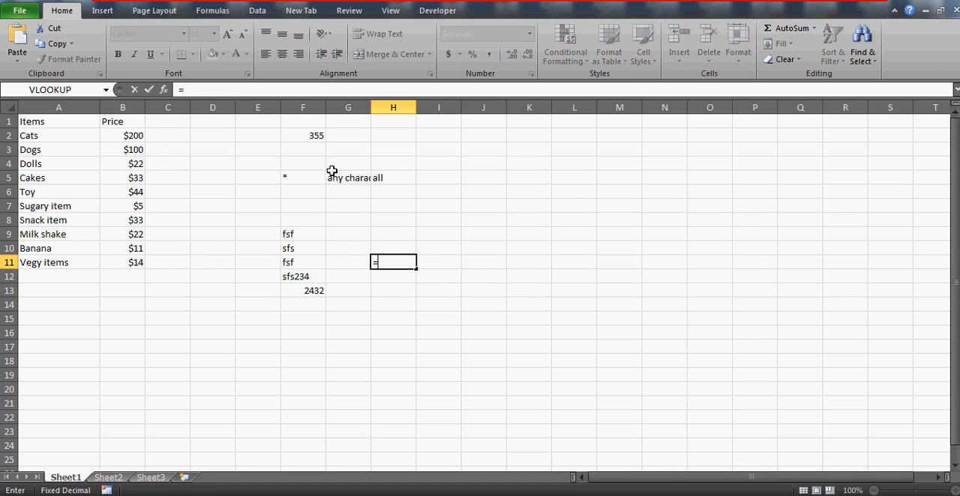
{"action": "type", "text": "countif"}
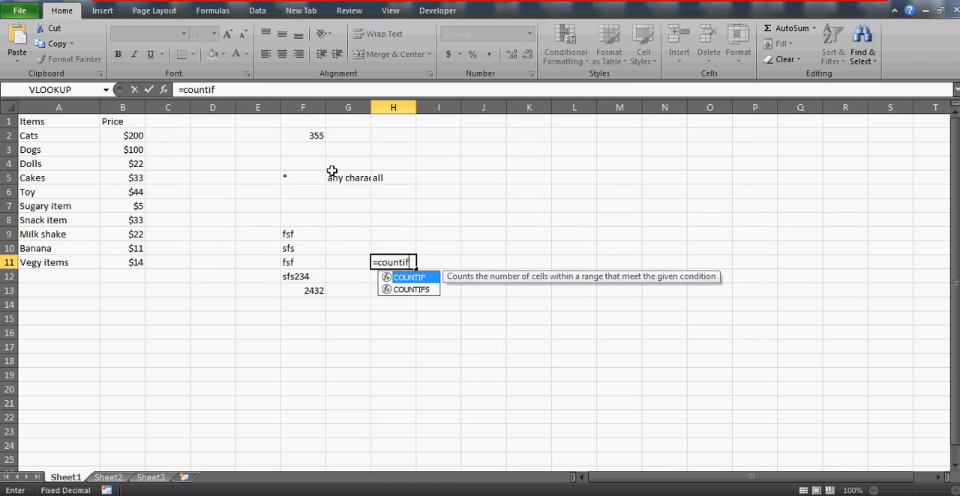
{"action": "left_click_drag", "start_coordinate": [303, 234], "coordinate": [303, 249]}
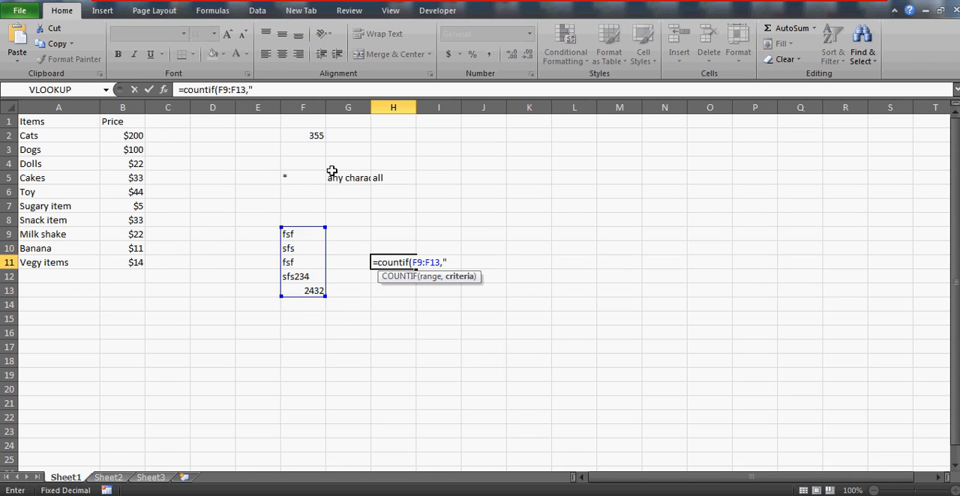
{"action": "type", "text": "*"}
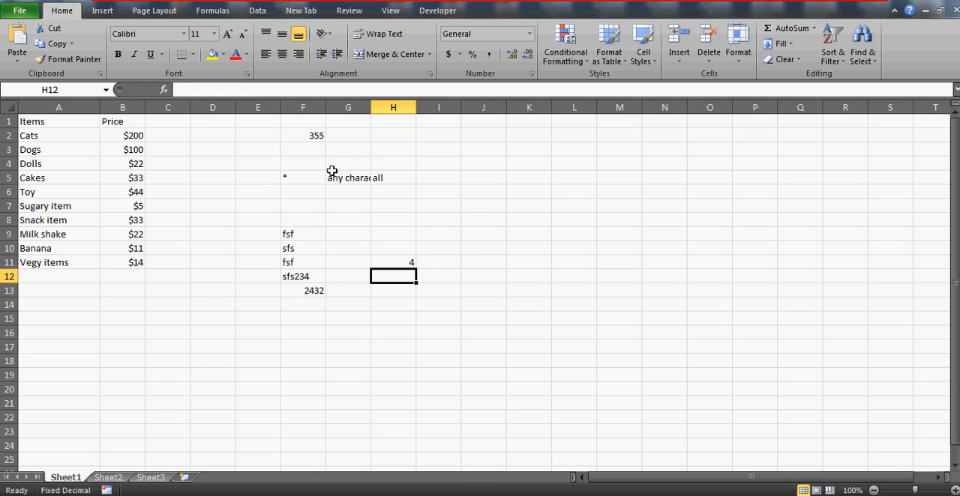
Check the counted cells, comparing the fsf text in F9 with 2432 in F13.
{"action": "left_click", "coordinate": [302, 234]}
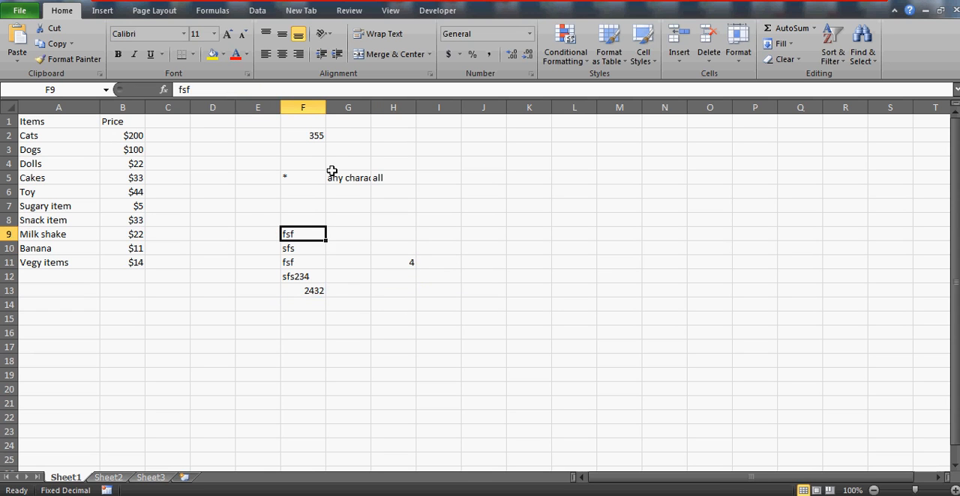
{"action": "left_click", "coordinate": [393, 276]}
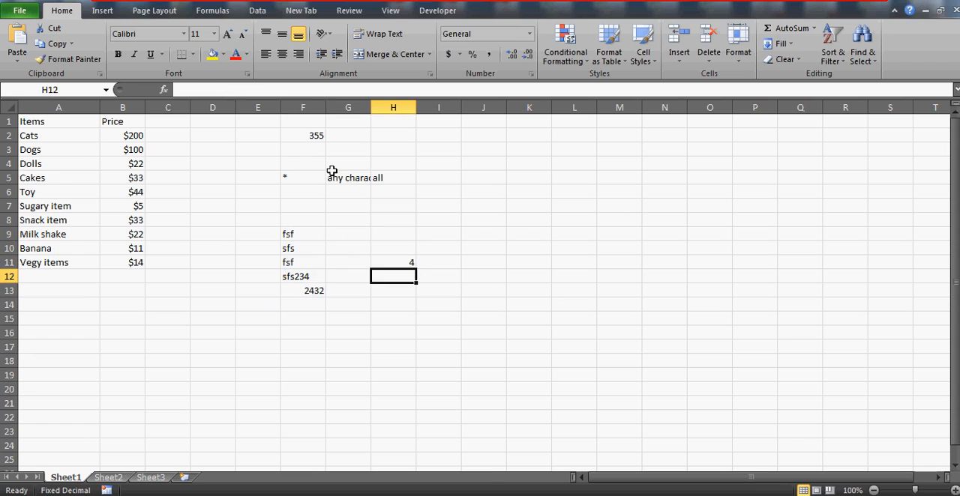
{"action": "left_click", "coordinate": [303, 291]}
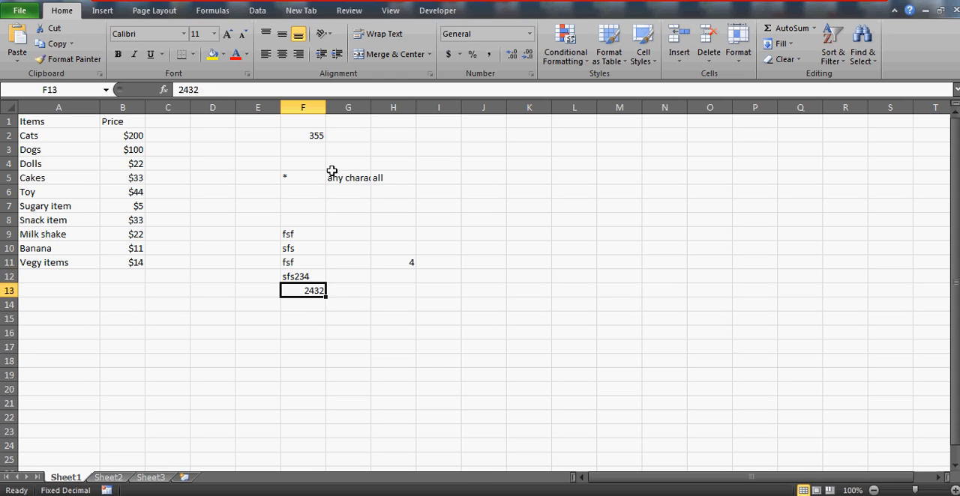
{"action": "left_click", "coordinate": [302, 234]}
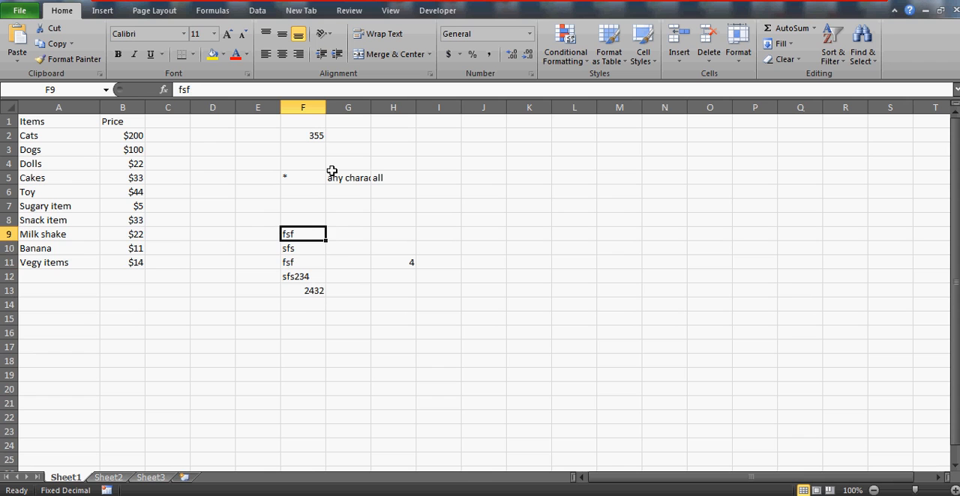
{"action": "left_click", "coordinate": [314, 290]}
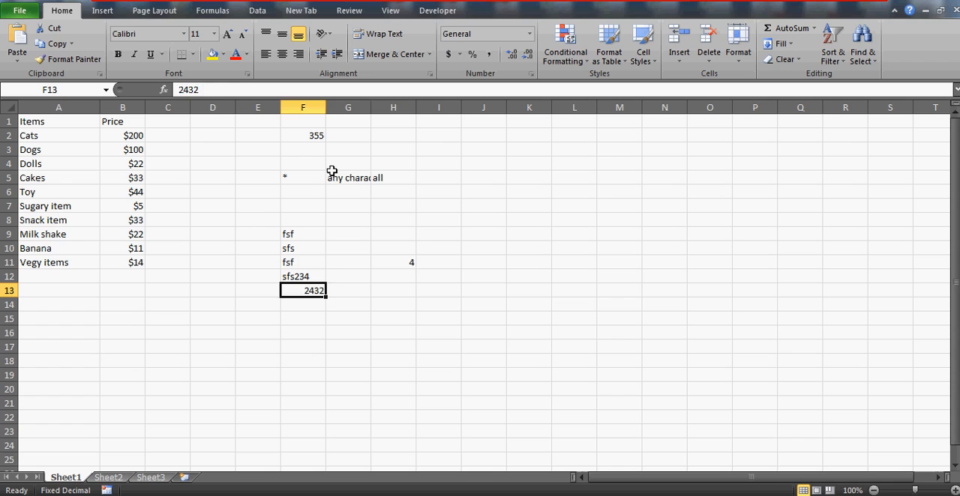
{"action": "left_click", "coordinate": [348, 263]}
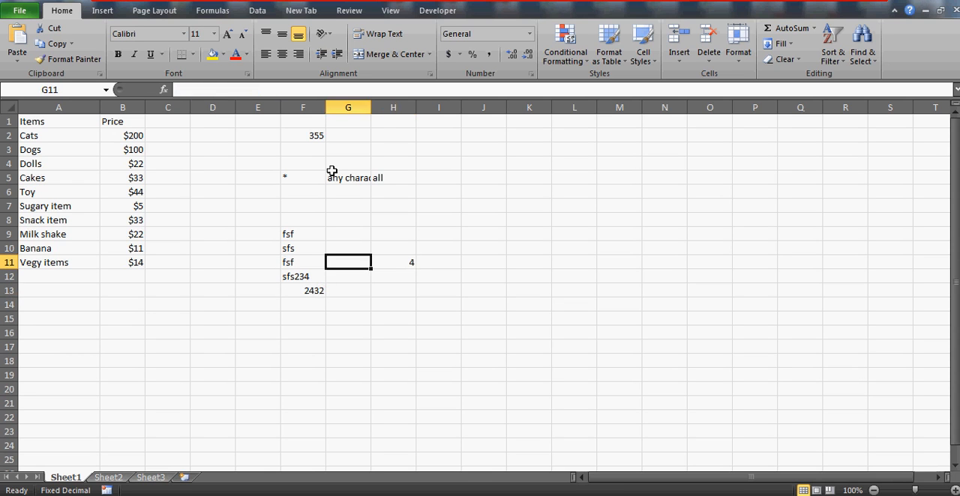
{"action": "left_click", "coordinate": [393, 262]}
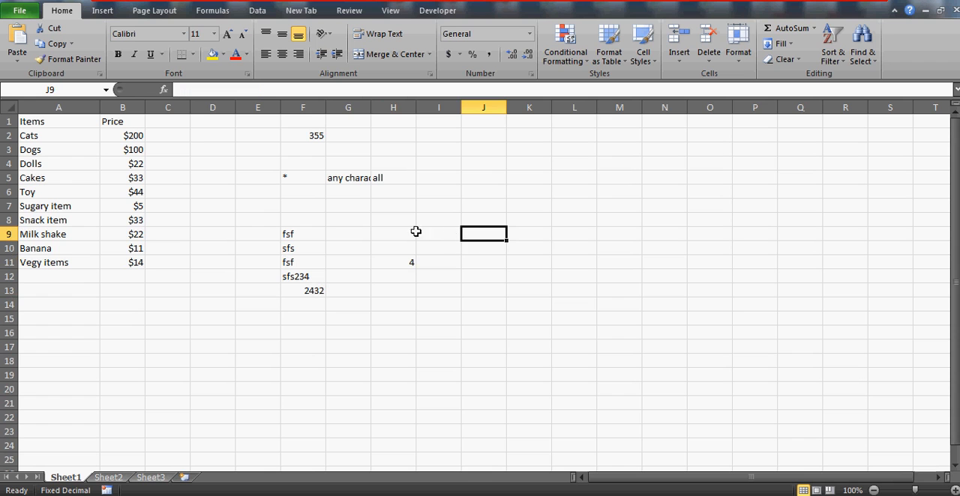
{"action": "left_click", "coordinate": [303, 234]}
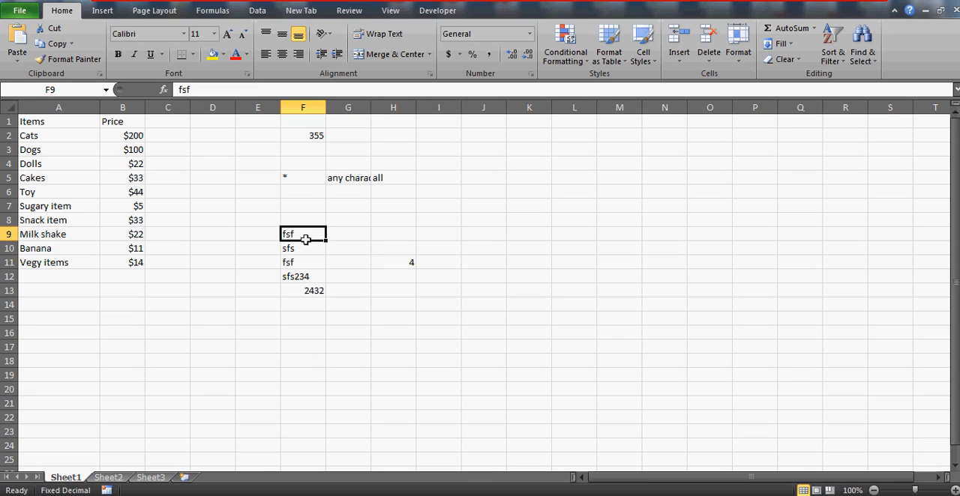
Select cell D2 and mark the Items and Price headings with the Cats row.
{"action": "left_click", "coordinate": [257, 163]}
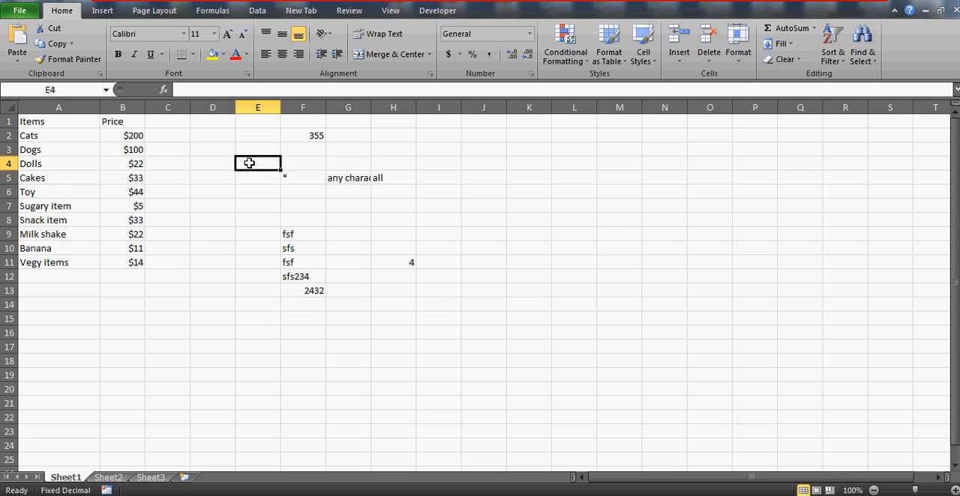
{"action": "left_click", "coordinate": [212, 135]}
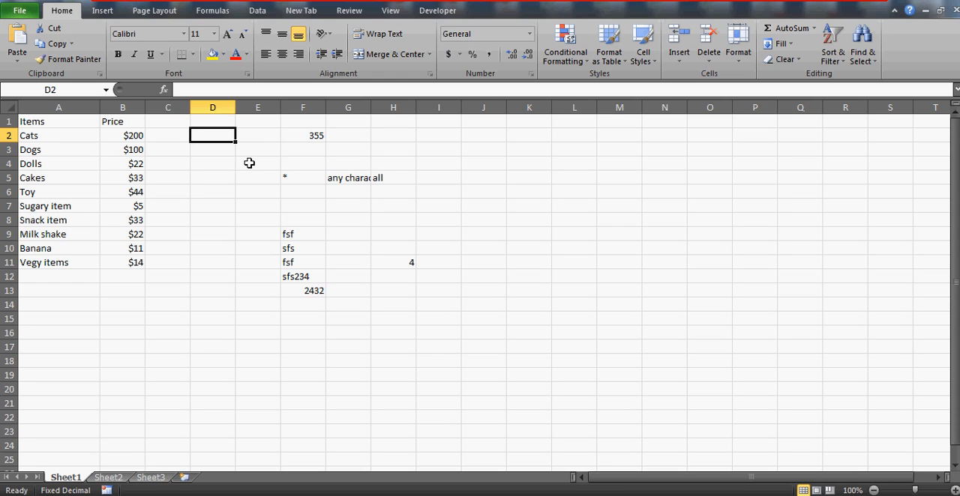
{"action": "left_click", "coordinate": [167, 135]}
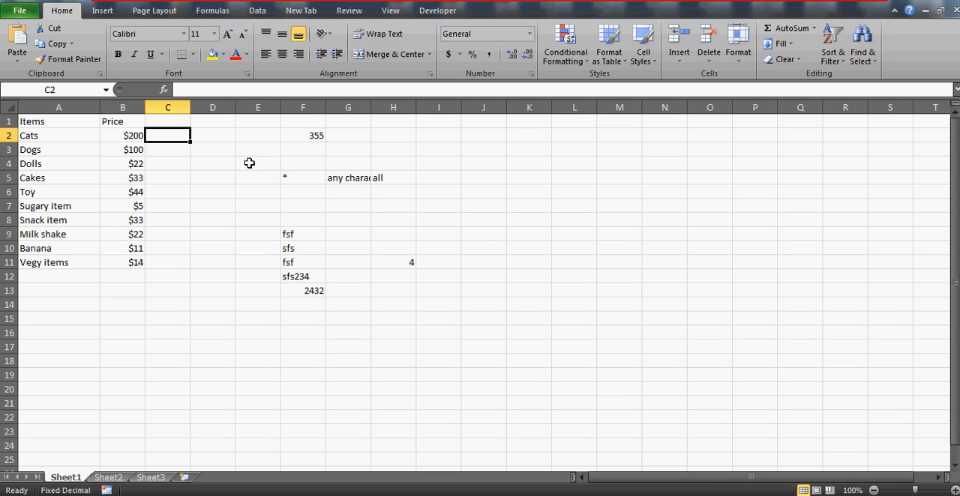
{"action": "left_click_drag", "start_coordinate": [58, 121], "coordinate": [123, 135]}
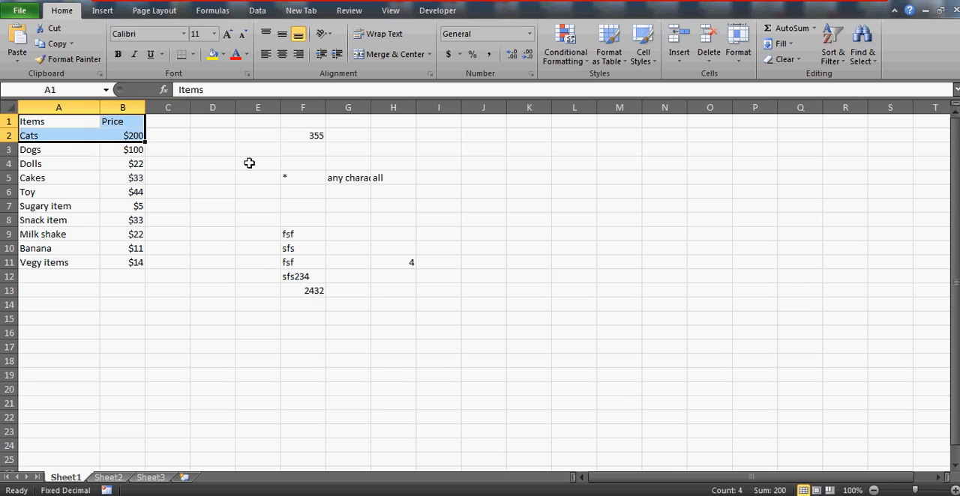
Type =SUMIF( in D2 with item names as range, "cats" as criterion, and prices from B2 down.
{"action": "type", "text": "="}
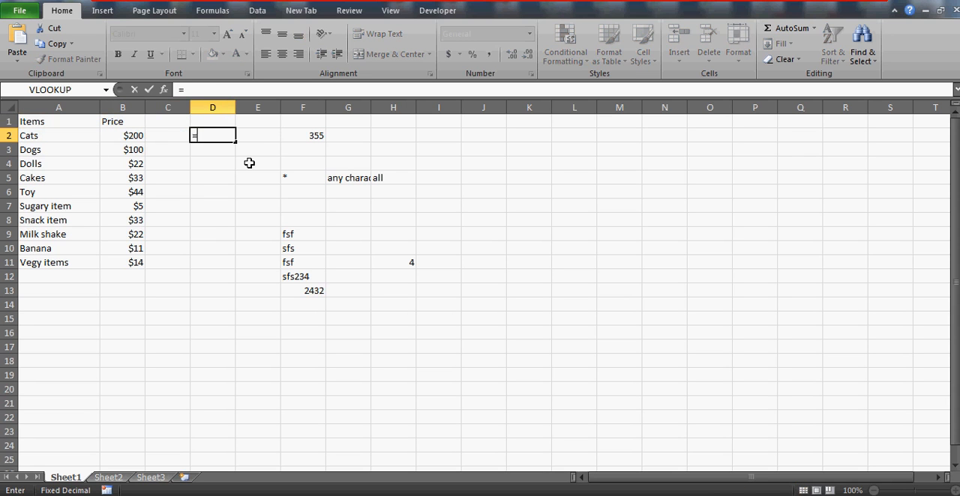
{"action": "type", "text": "sumif("}
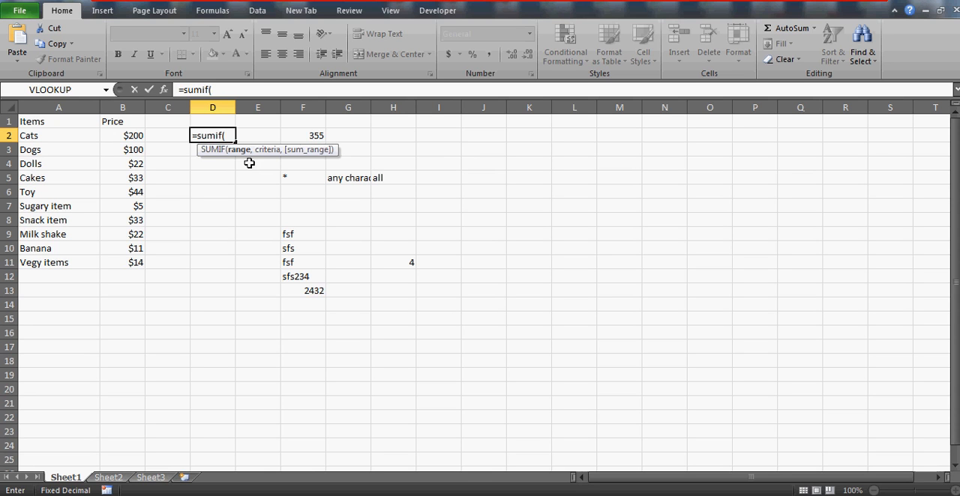
{"action": "mouse_move", "coordinate": [244, 160]}
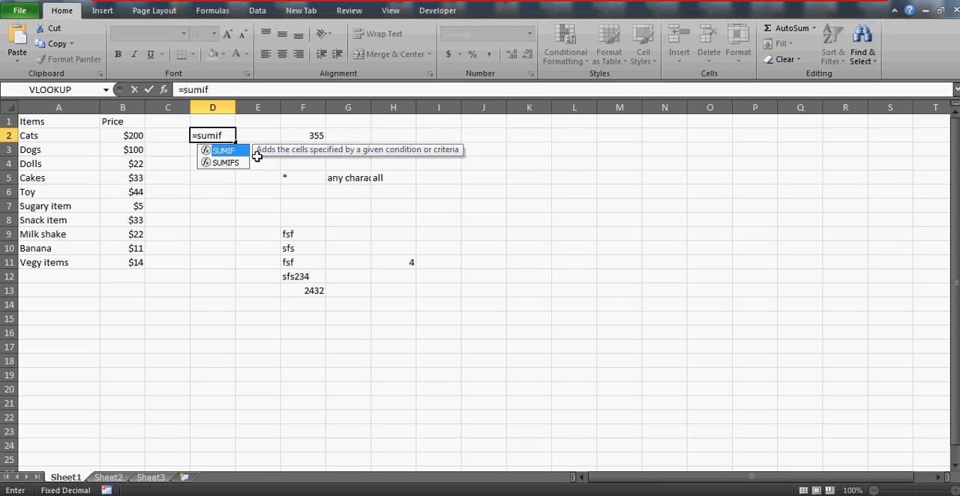
{"action": "type", "text": "("}
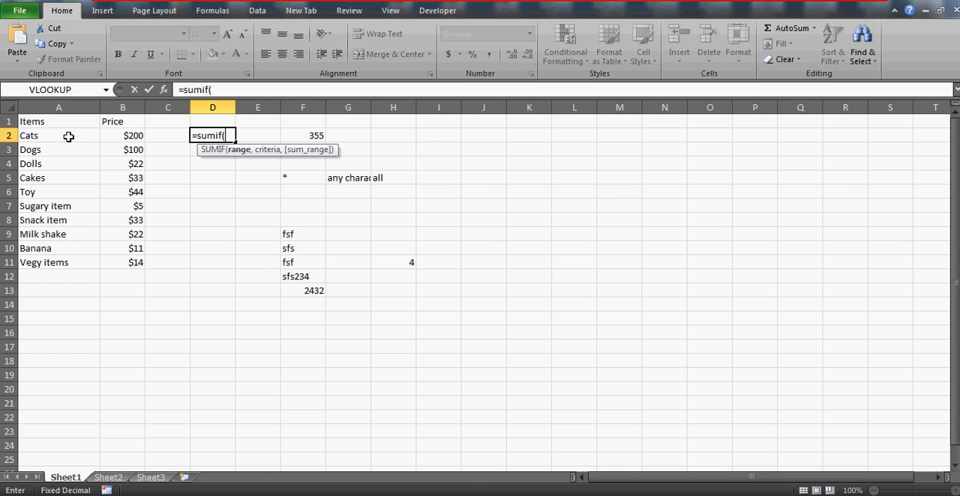
{"action": "left_click", "coordinate": [58, 136]}
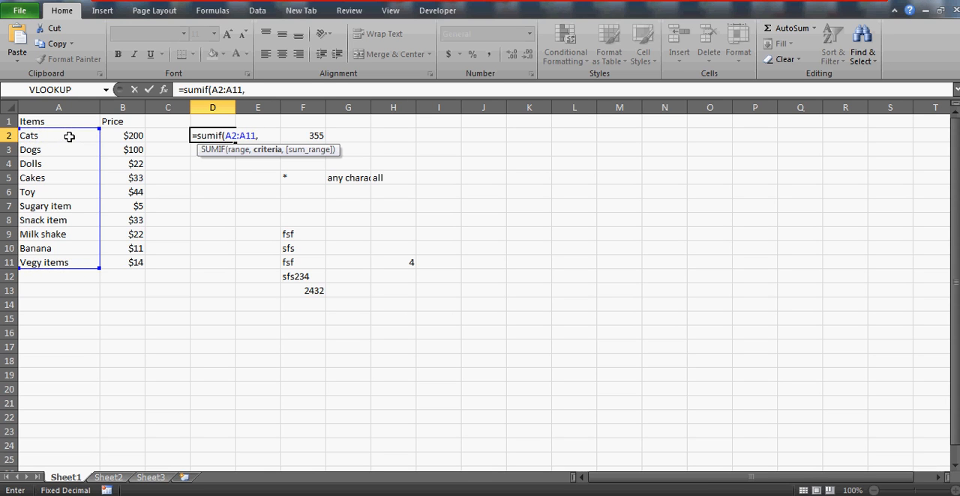
{"action": "mouse_move", "coordinate": [67, 170]}
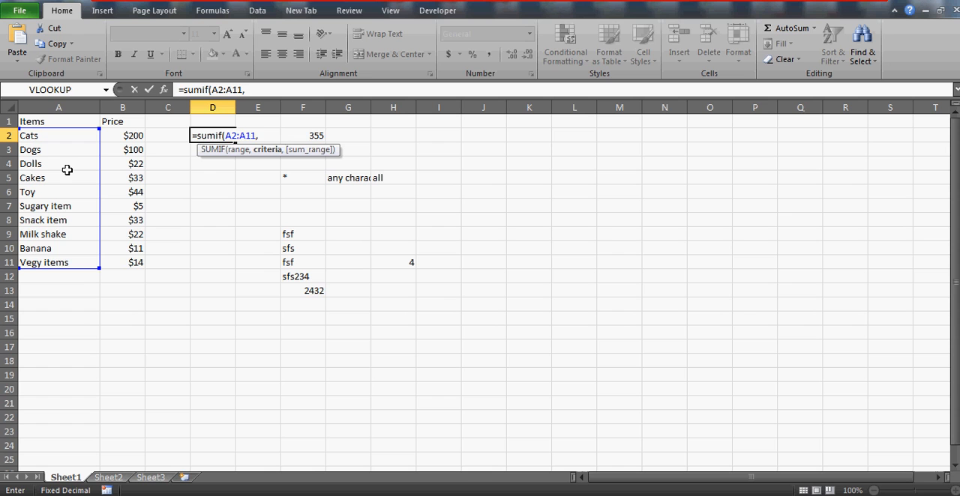
{"action": "type", "text": "\"ca"}
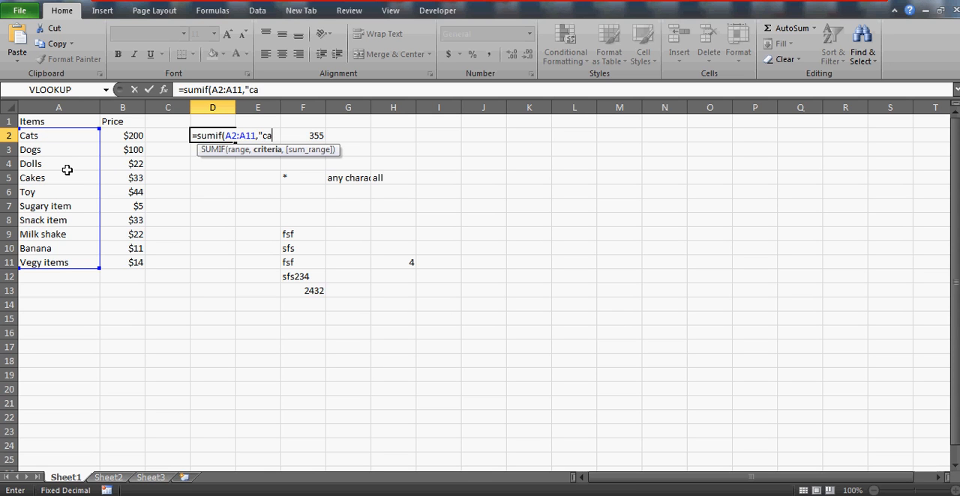
{"action": "type", "text": "ts\""}
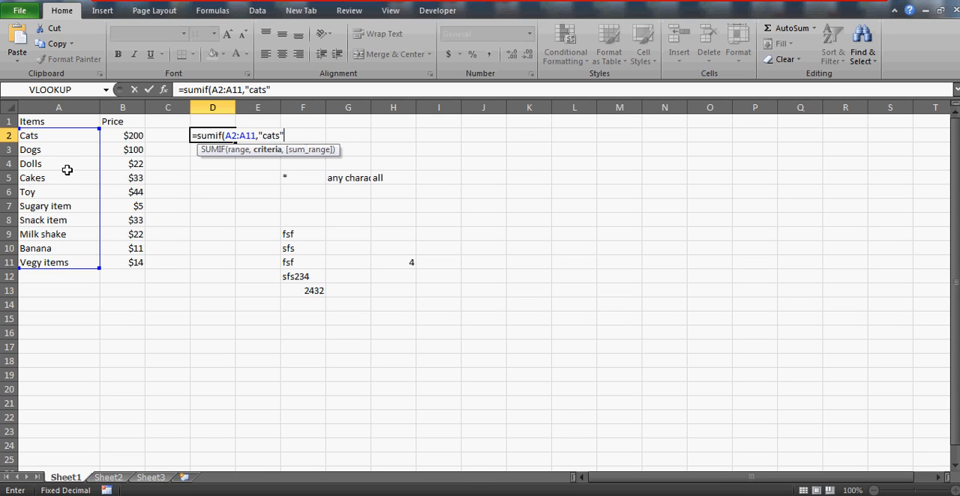
{"action": "left_click", "coordinate": [122, 136]}
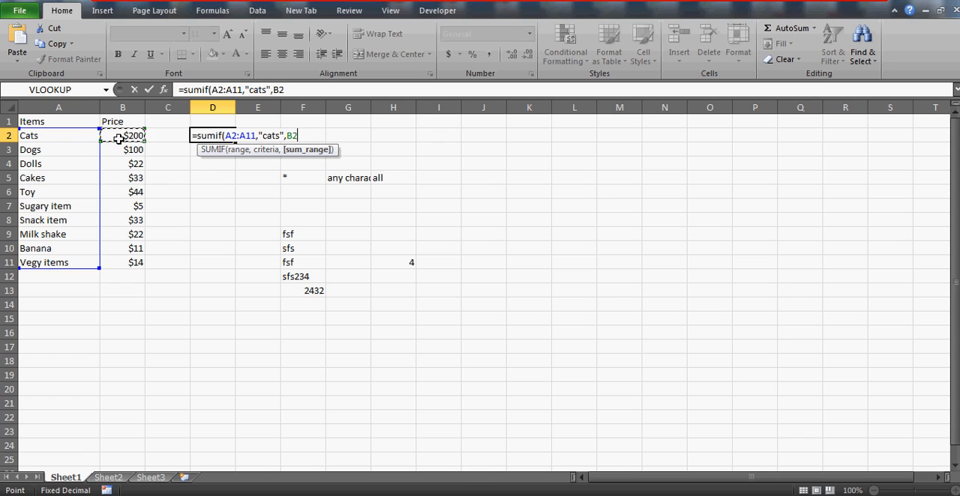
{"action": "left_click_drag", "start_coordinate": [122, 136], "coordinate": [123, 262]}
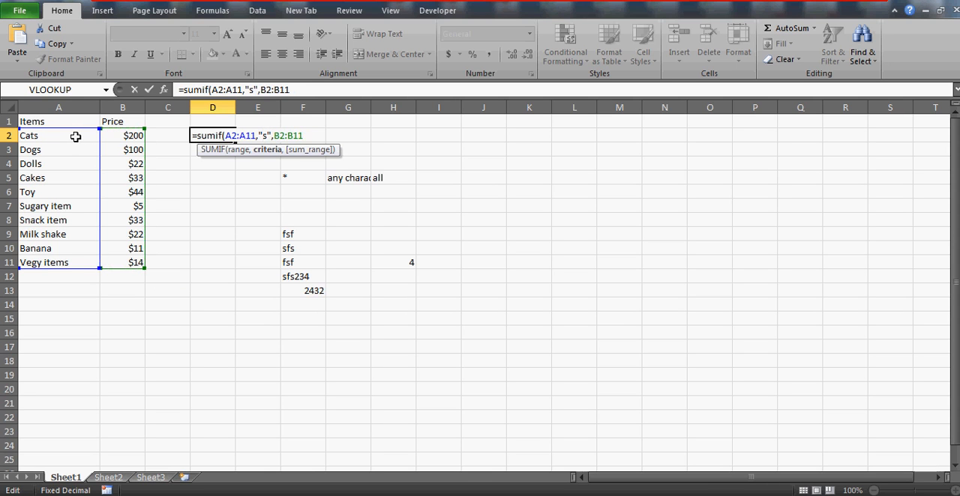
{"action": "mouse_move", "coordinate": [67, 136]}
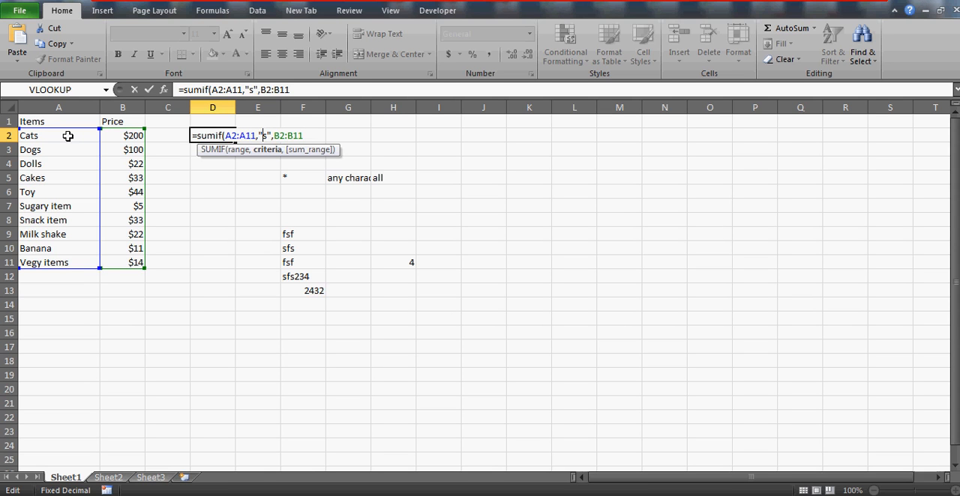
{"action": "mouse_move", "coordinate": [57, 144]}
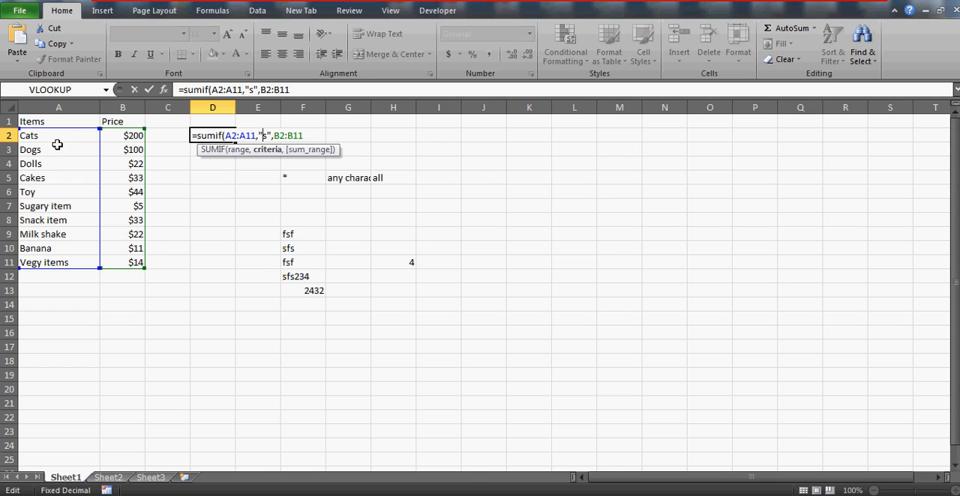
{"action": "mouse_move", "coordinate": [58, 135]}
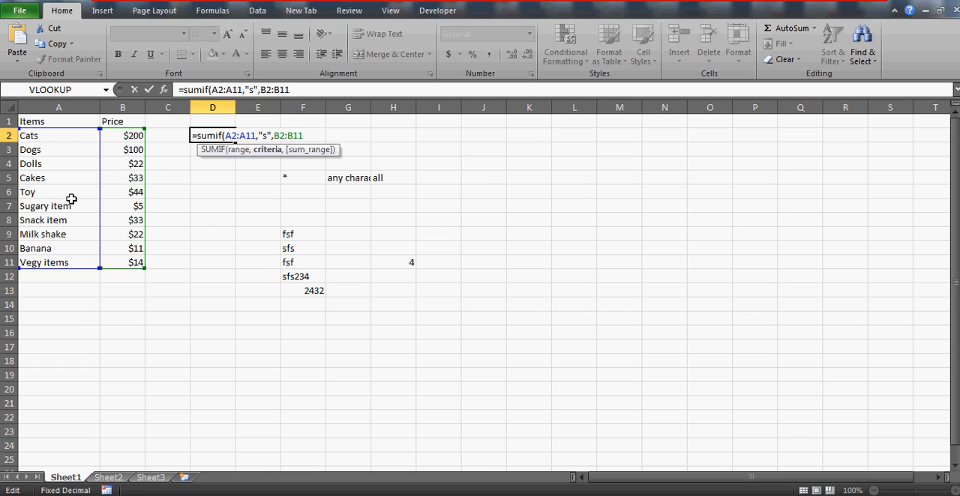
{"action": "mouse_move", "coordinate": [197, 202]}
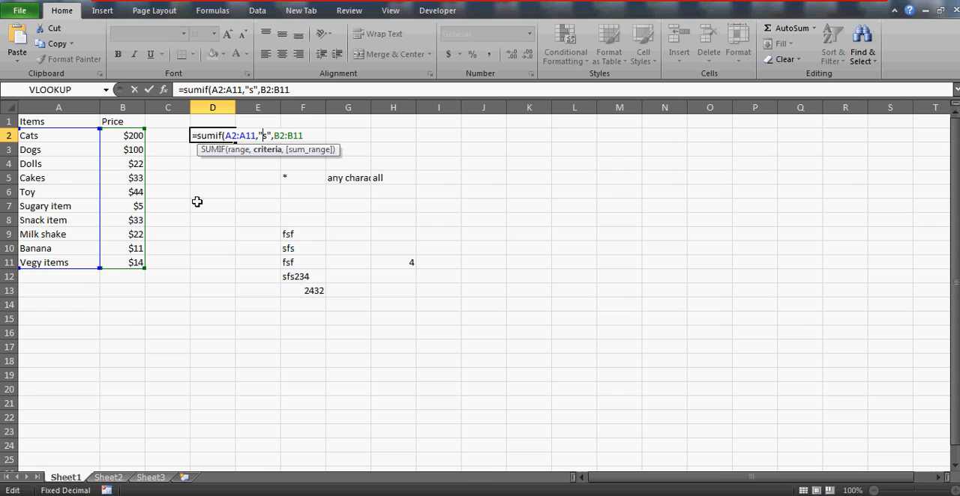
Change the criterion from "cats" to "*s" and close the formula.
{"action": "type", "text": "*"}
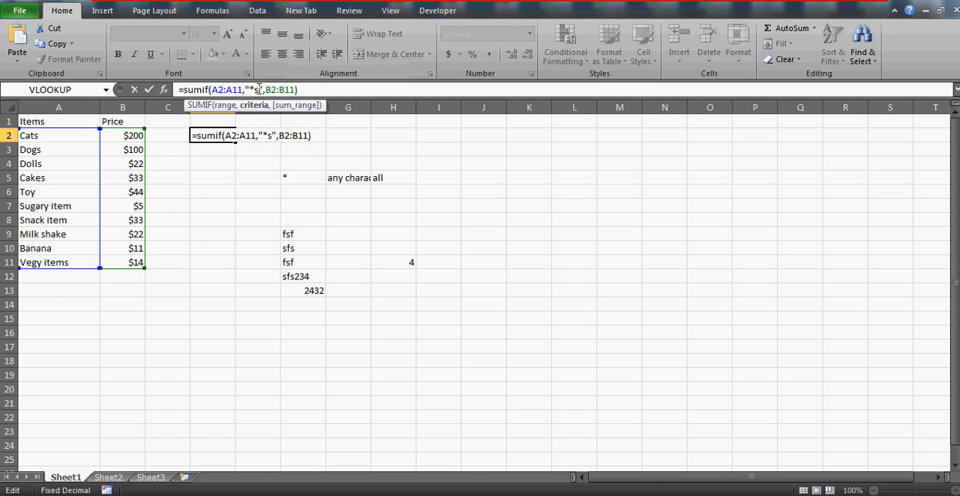
Try "*s*", then remove the trailing asterisk to leave "*s" and enter it for 369.
{"action": "type", "text": "*"}
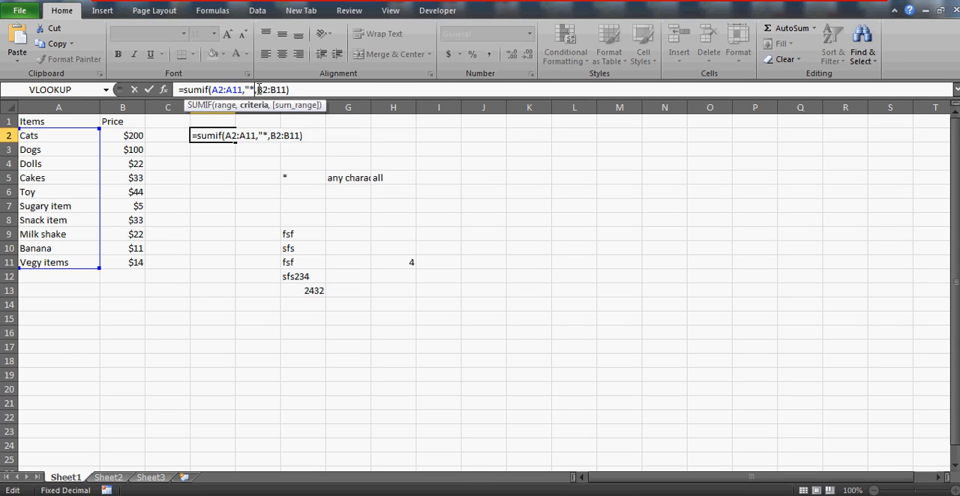
{"action": "type", "text": "s"}
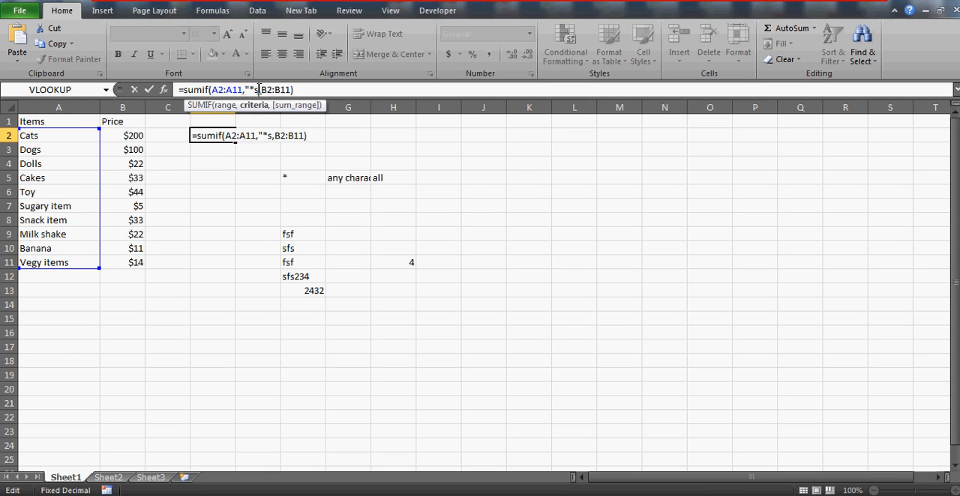
{"action": "type", "text": "*"}
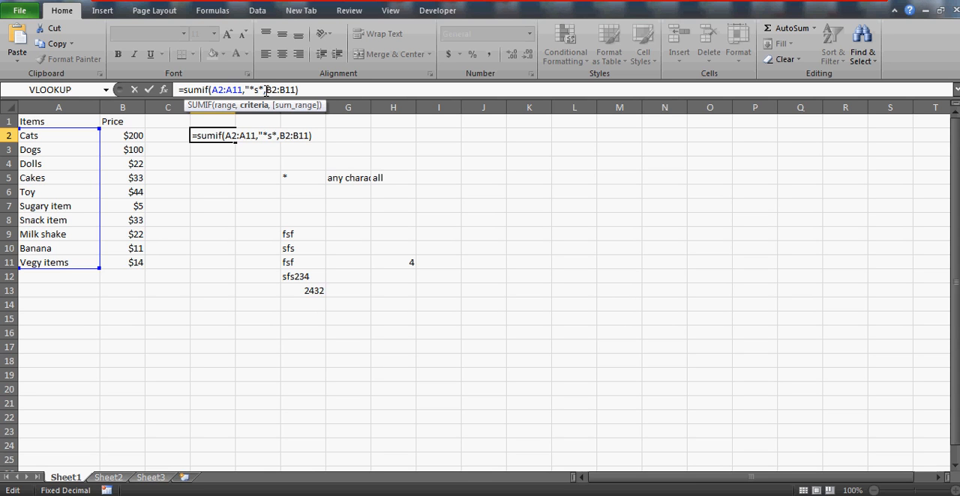
{"action": "key", "text": "Backspace"}
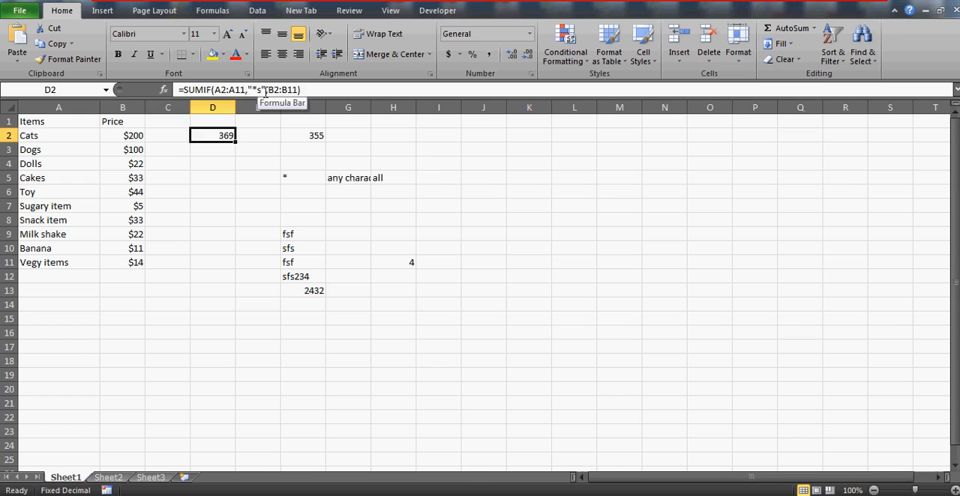
{"action": "left_click", "coordinate": [122, 135]}
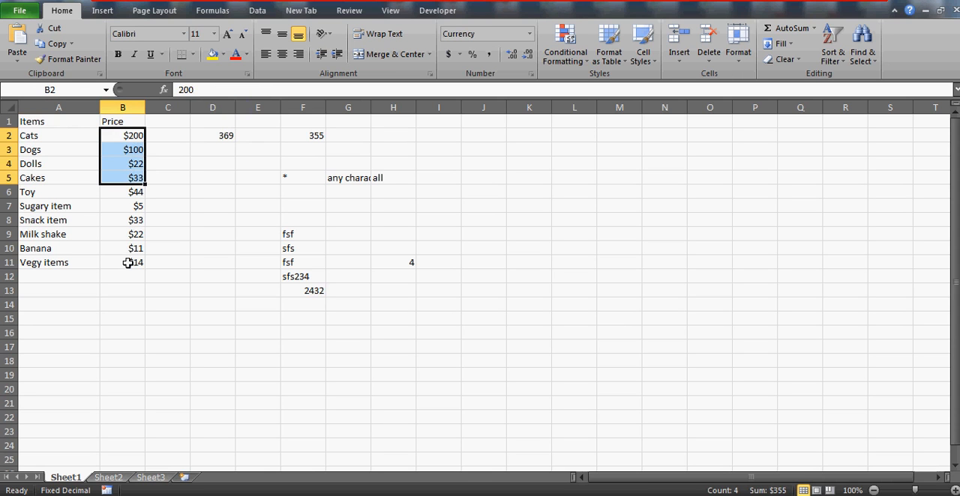
{"action": "left_click", "coordinate": [123, 263]}
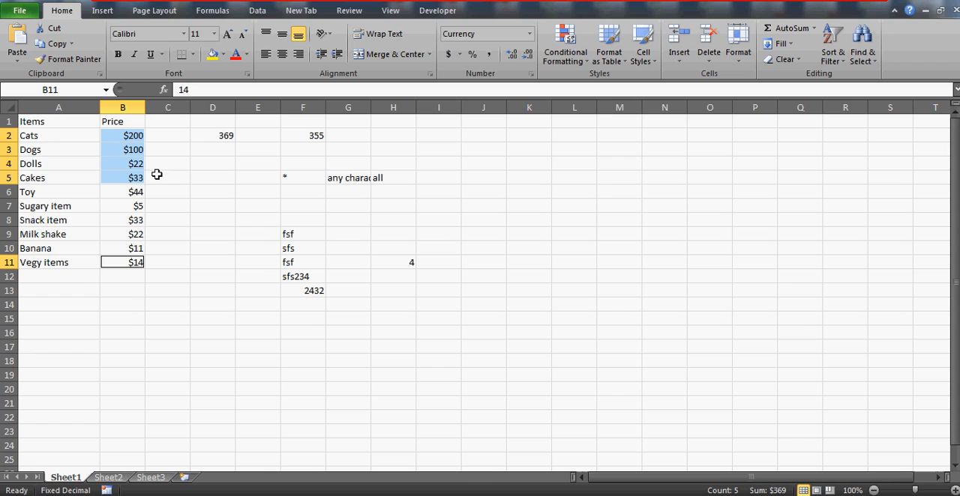
{"action": "mouse_move", "coordinate": [217, 140]}
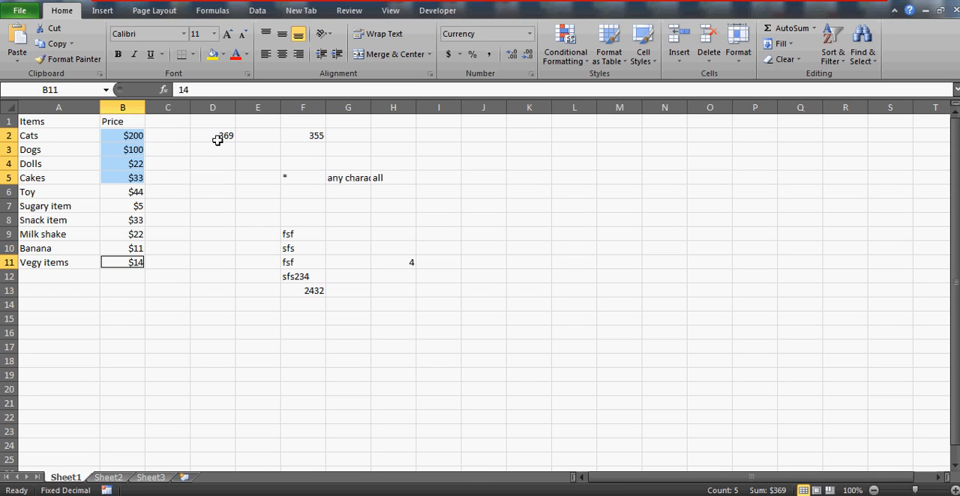
{"action": "left_click", "coordinate": [212, 134]}
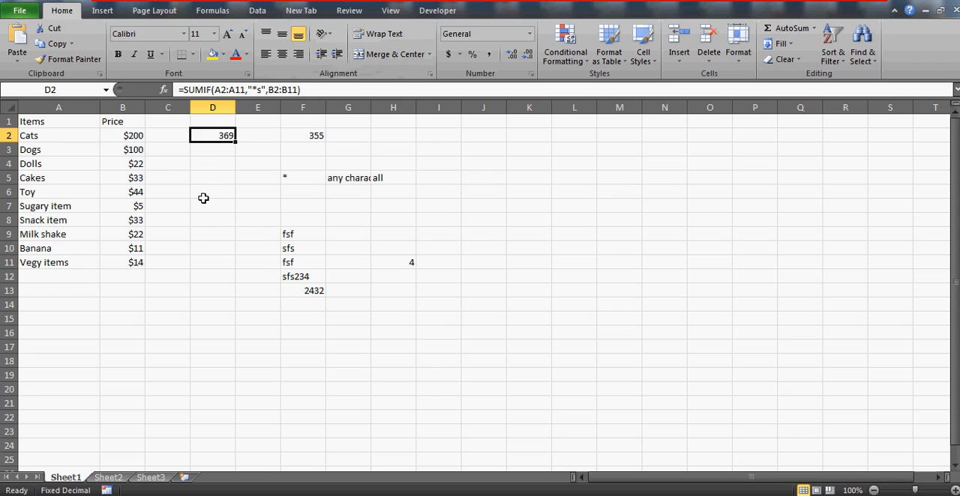
{"action": "mouse_move", "coordinate": [195, 302]}
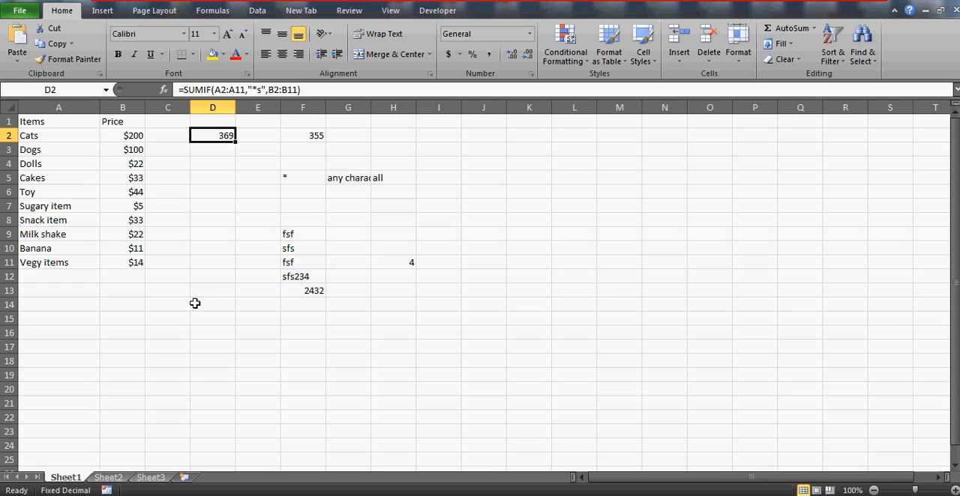
{"action": "left_click", "coordinate": [59, 206]}
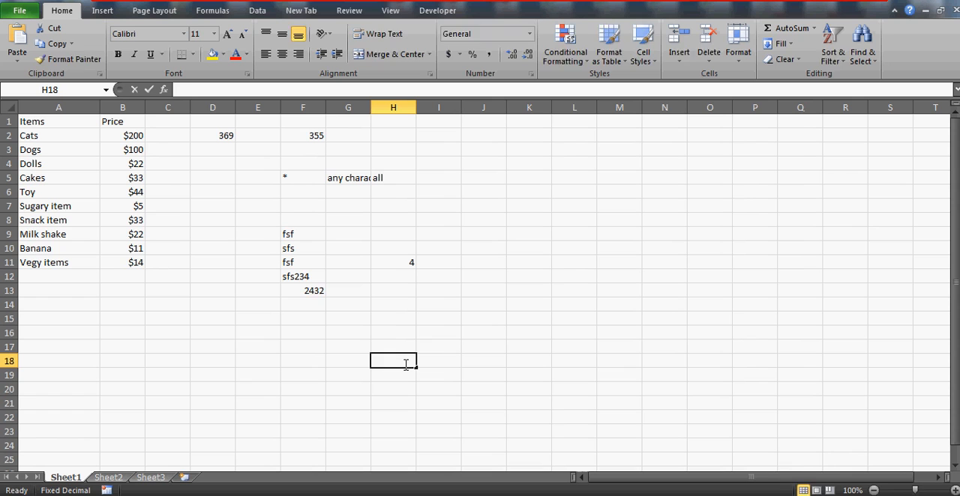
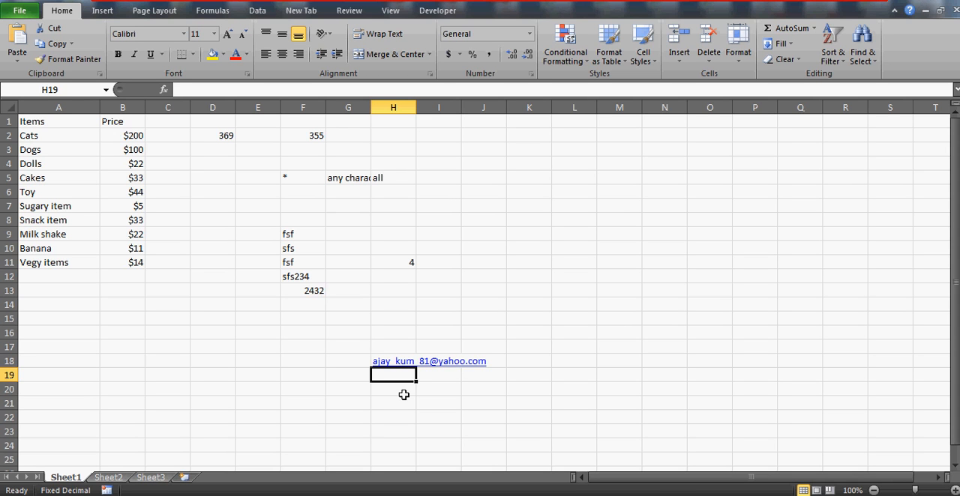
{"action": "mouse_move", "coordinate": [575, 409]}
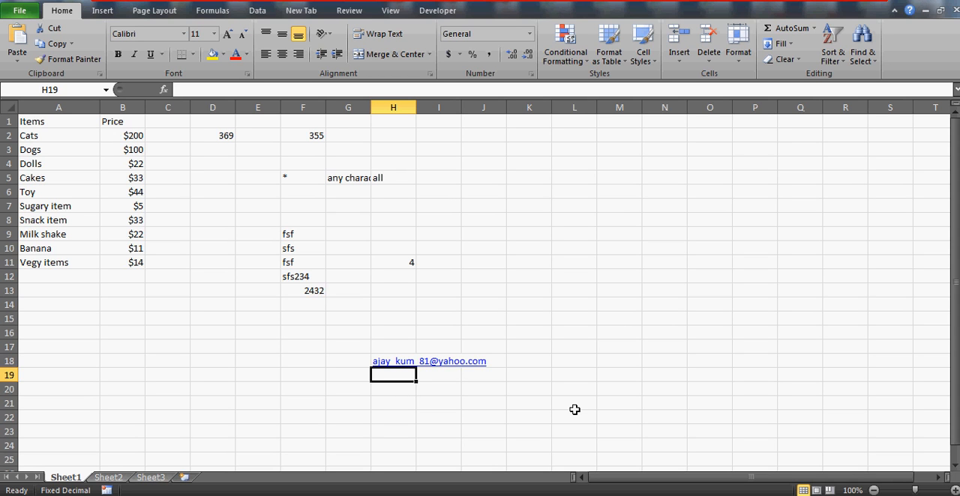